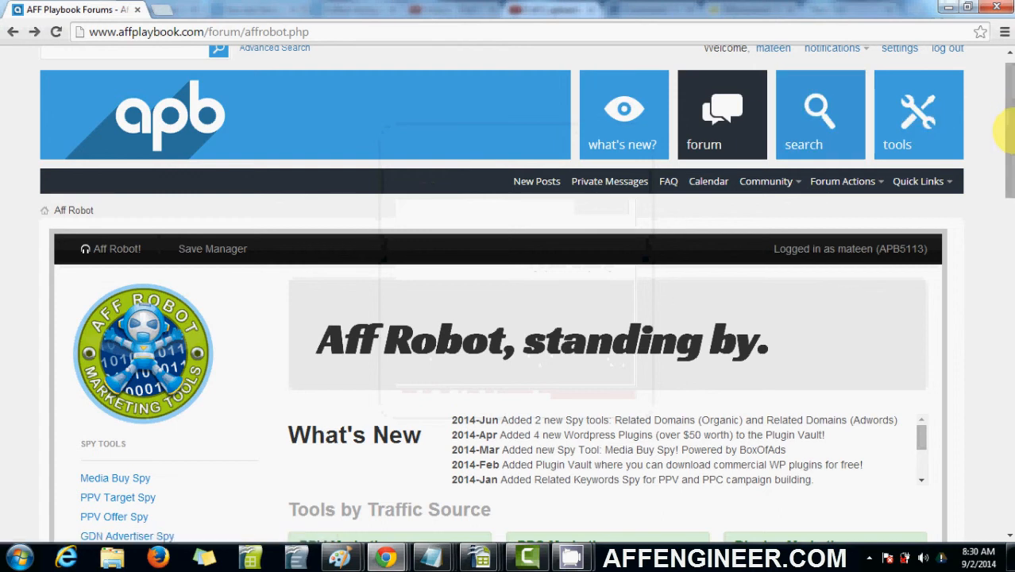
Run a PPV Target Spy search with google.com as the target domain
scroll(down, 3)
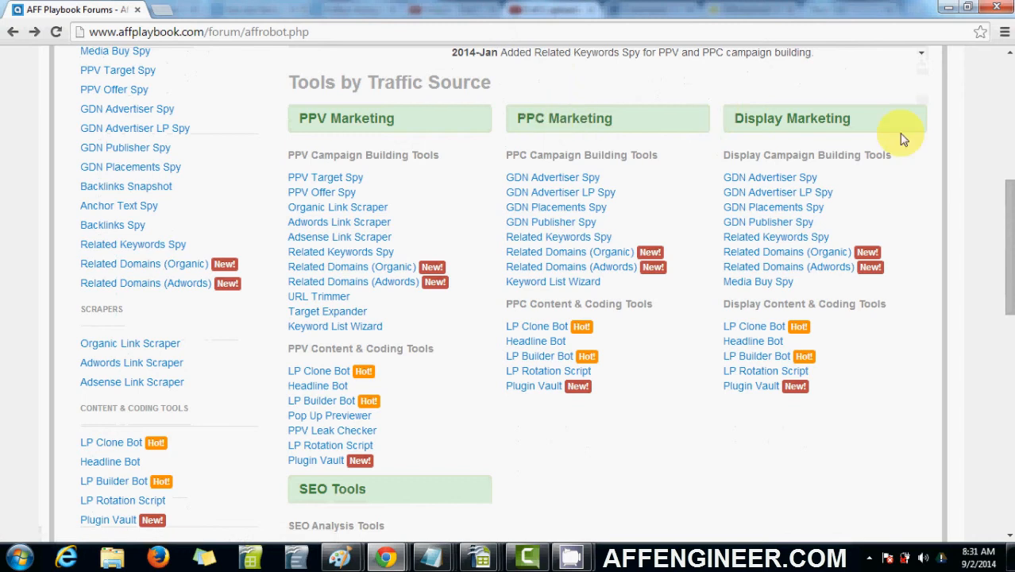
scroll(down, 3)
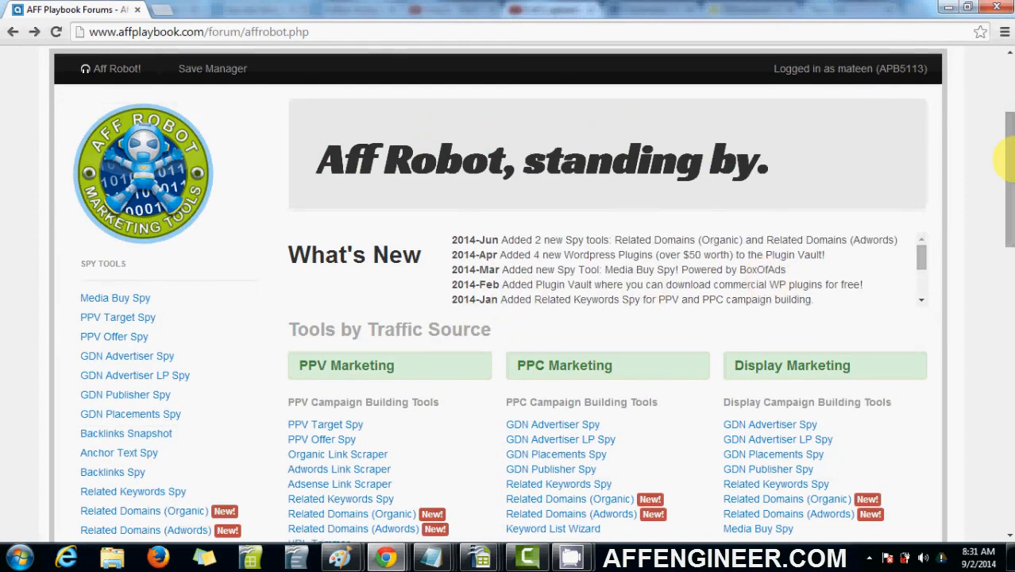
scroll(down, 3)
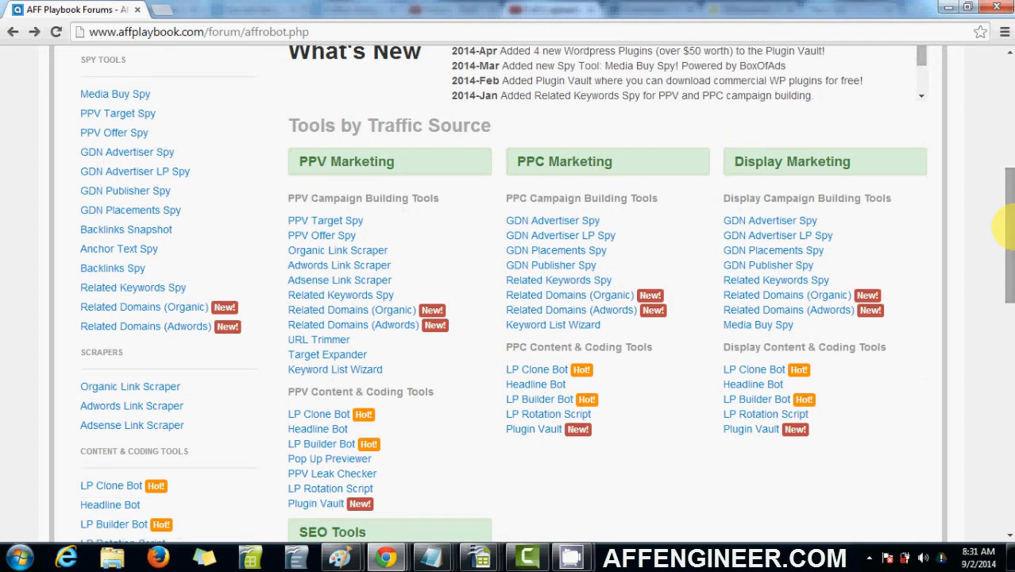
mouse_move(1008, 222)
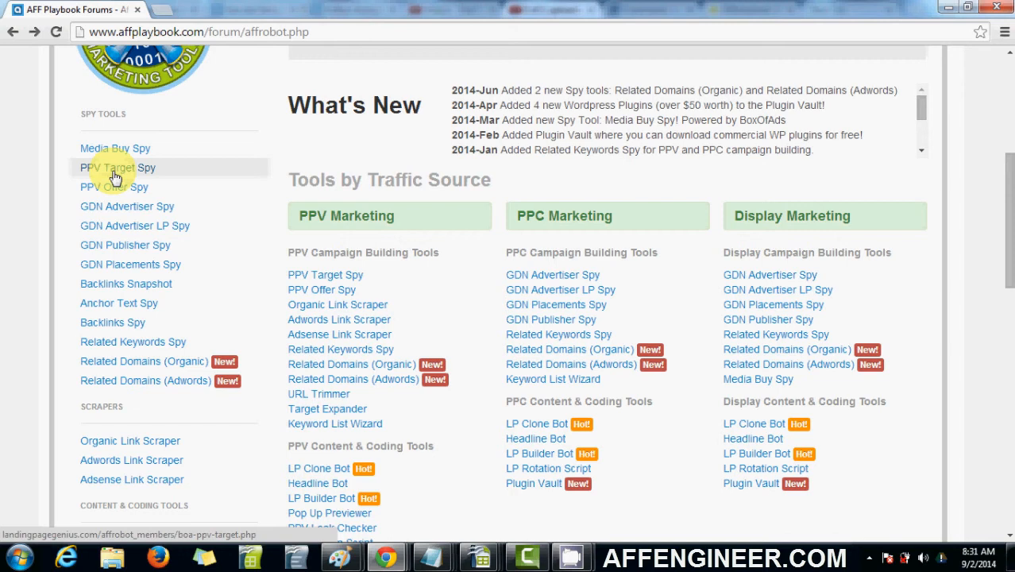
mouse_move(56, 190)
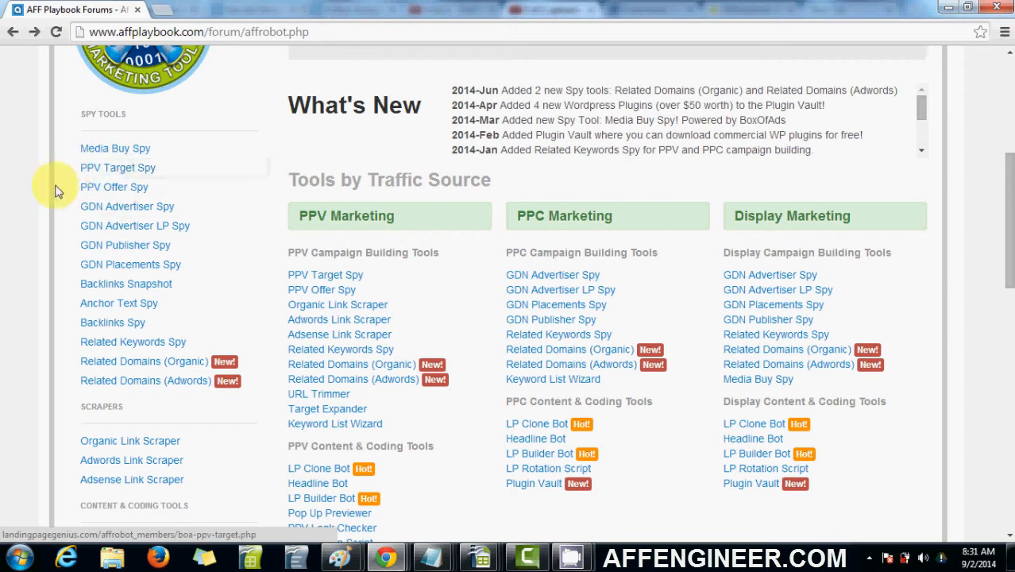
mouse_move(107, 171)
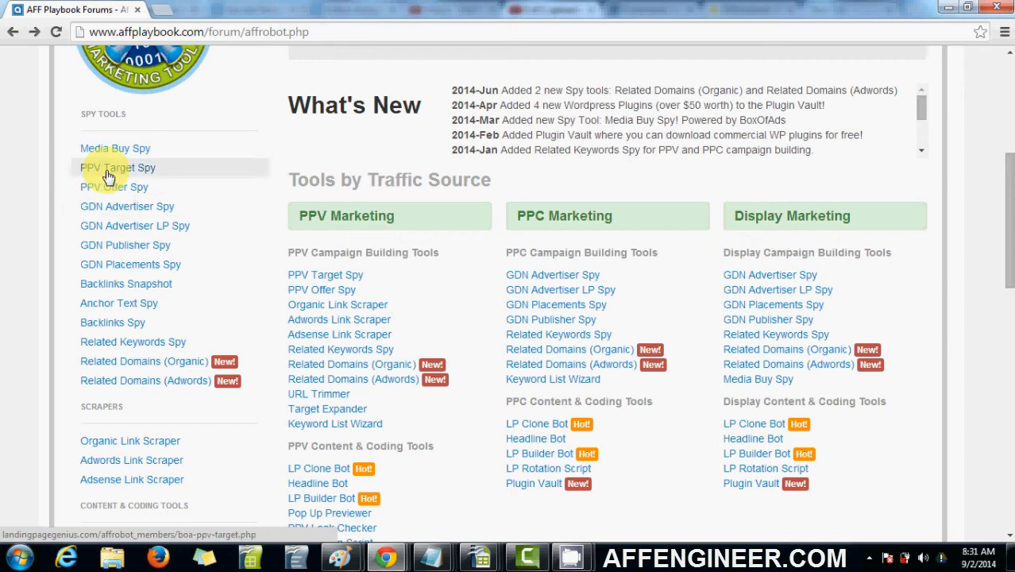
click(118, 167)
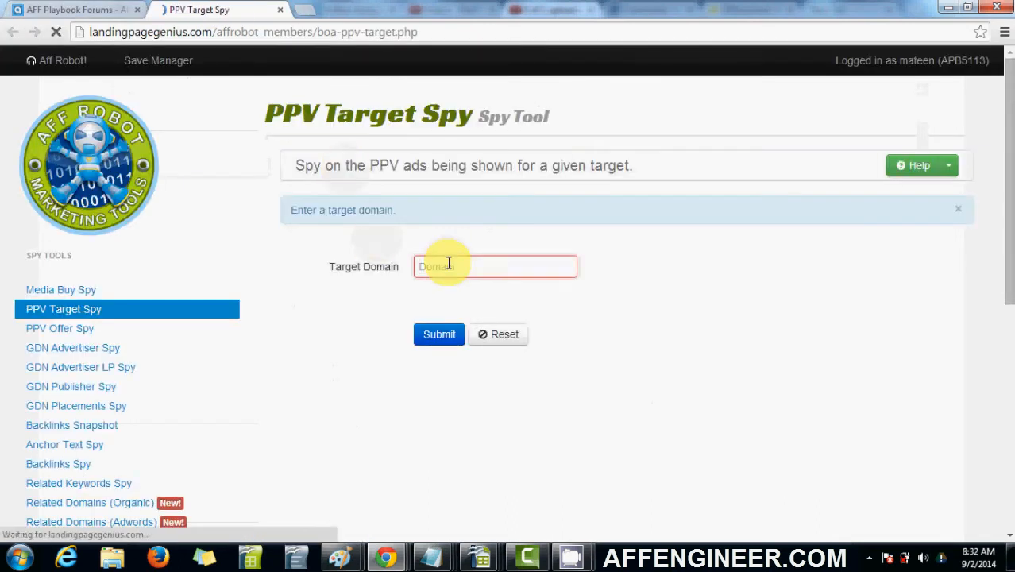
text(go)
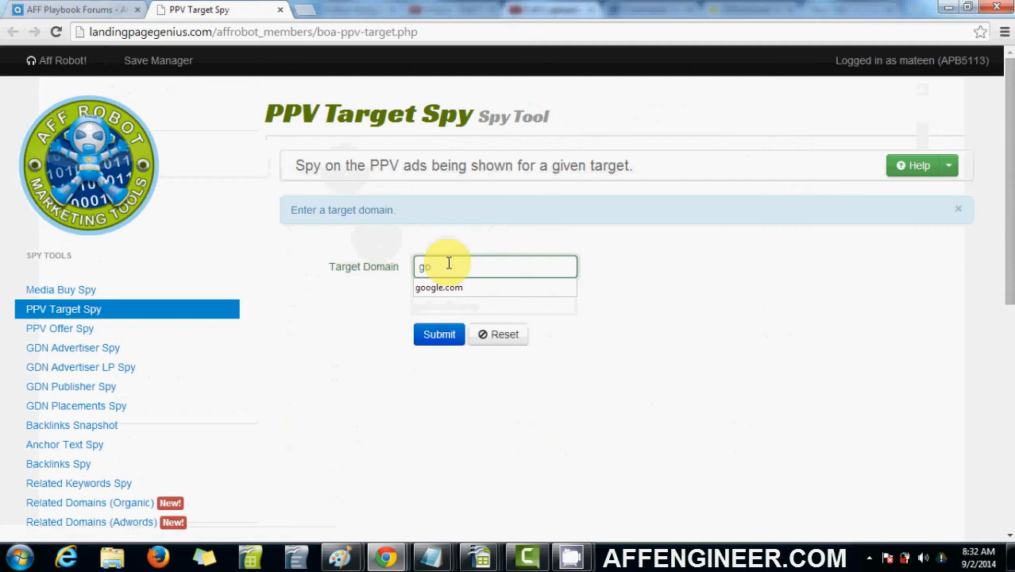
click(439, 334)
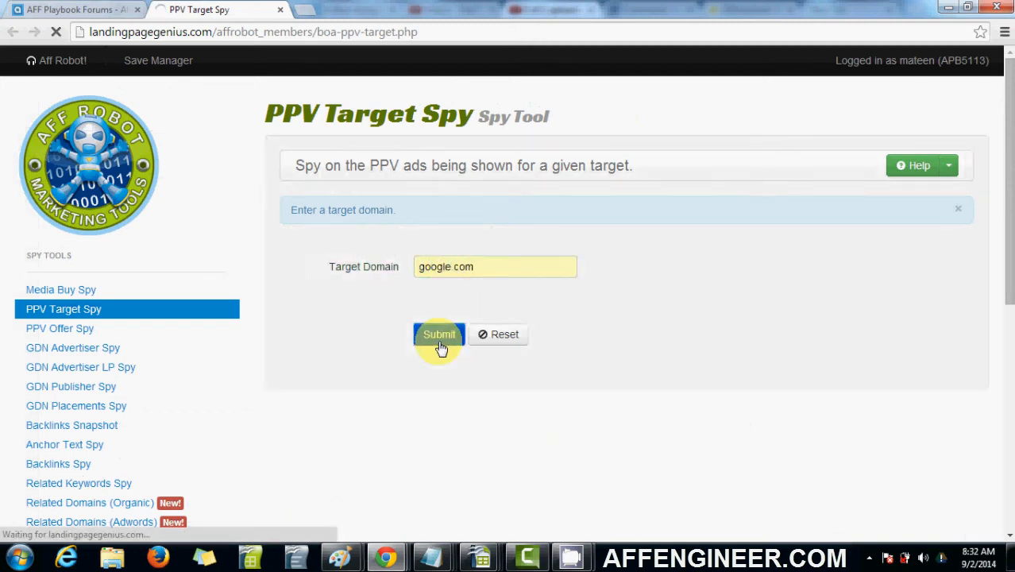
click(439, 334)
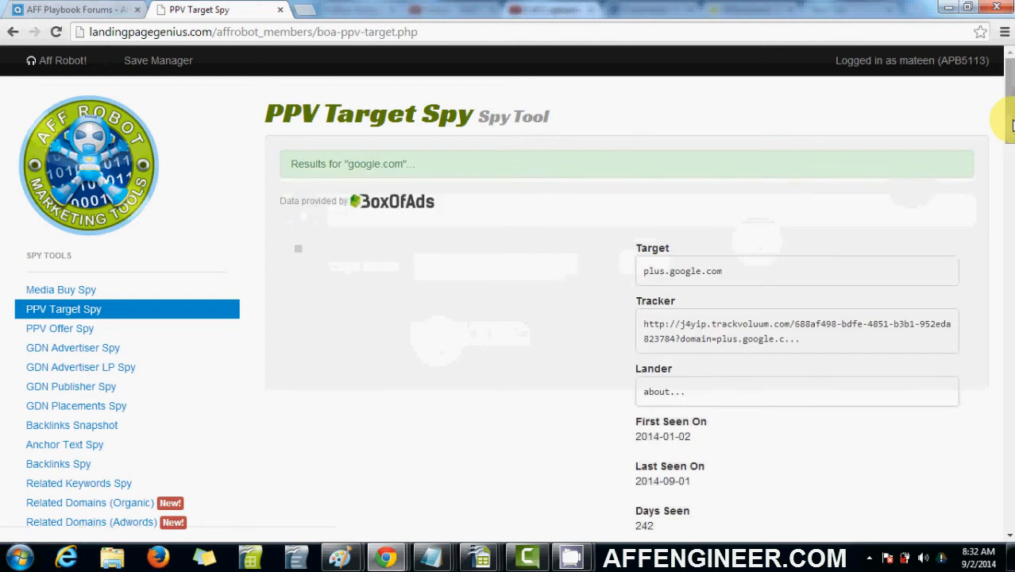
Review the google.com results: ad screenshots, targets, trackers, landers and seen dates
scroll(down, 3)
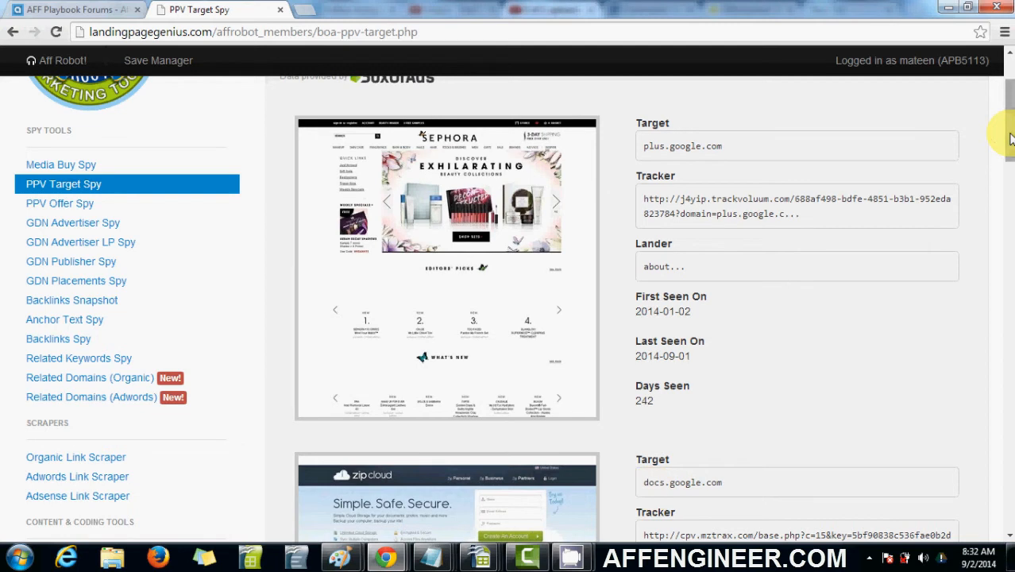
scroll(down, 3)
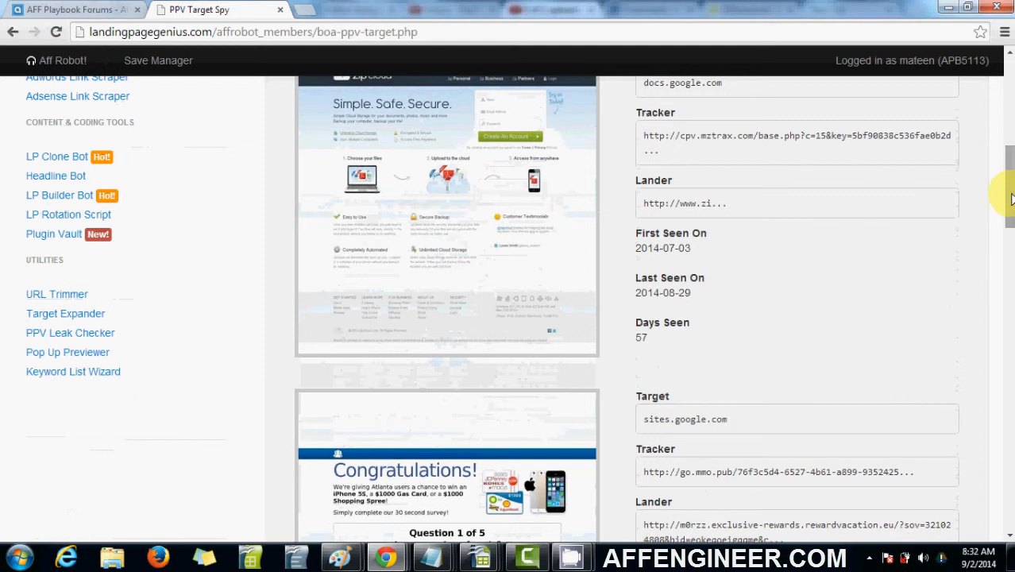
scroll(down, 3)
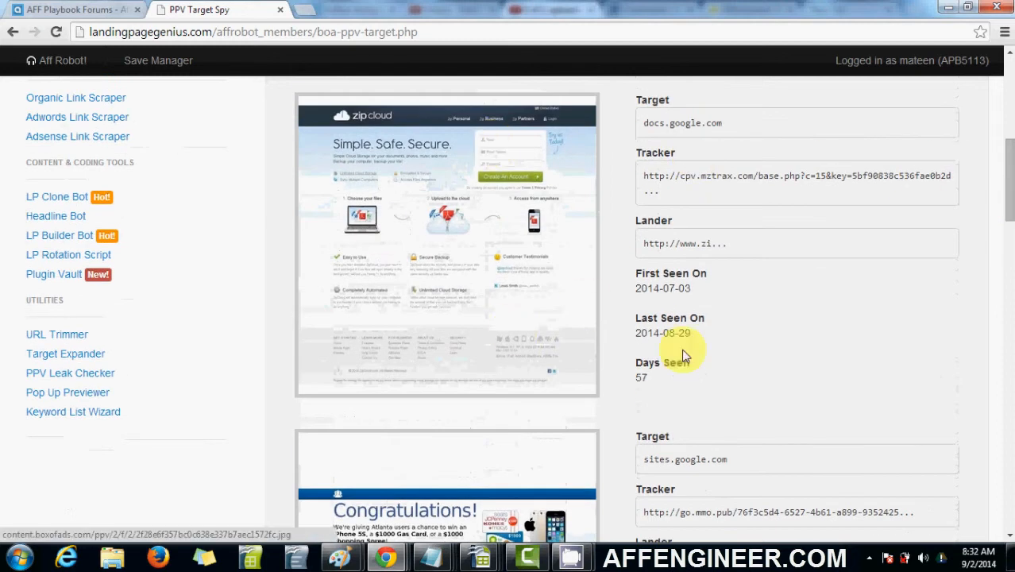
scroll(down, 3)
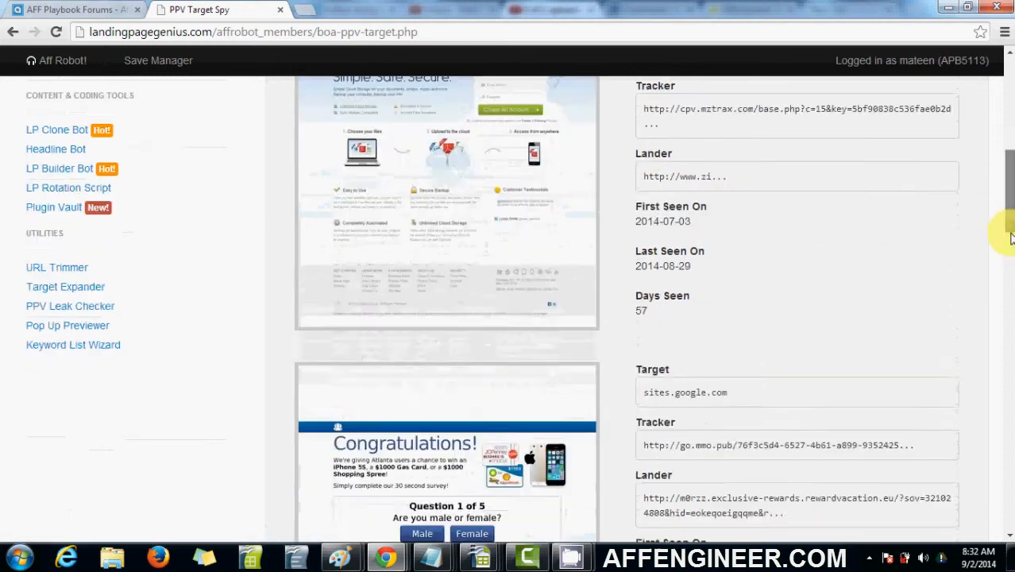
scroll(down, 3)
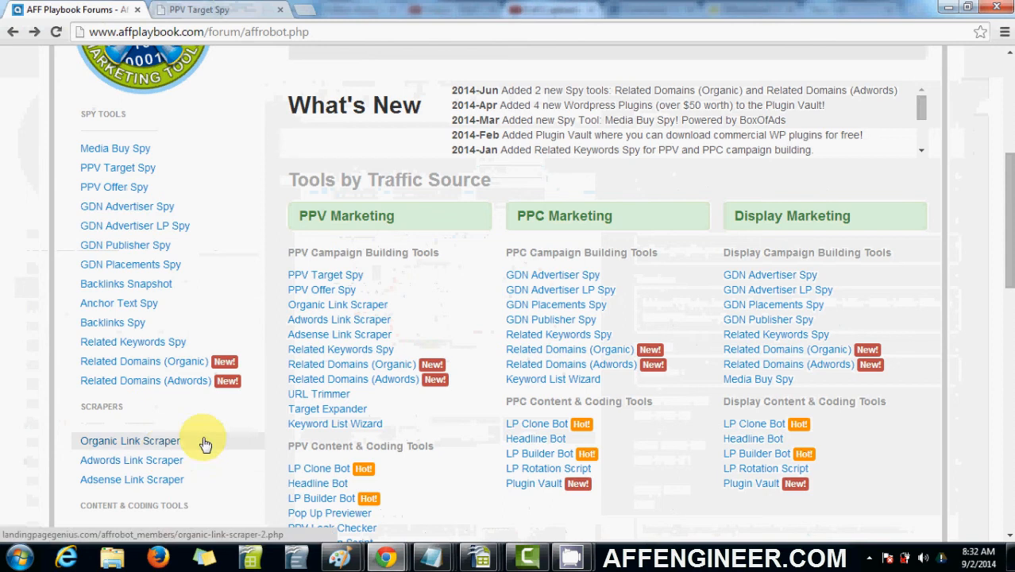
Scrape the top 20 Google organic results for the keyword 'surveys' and review the URLs
scroll(down, 3)
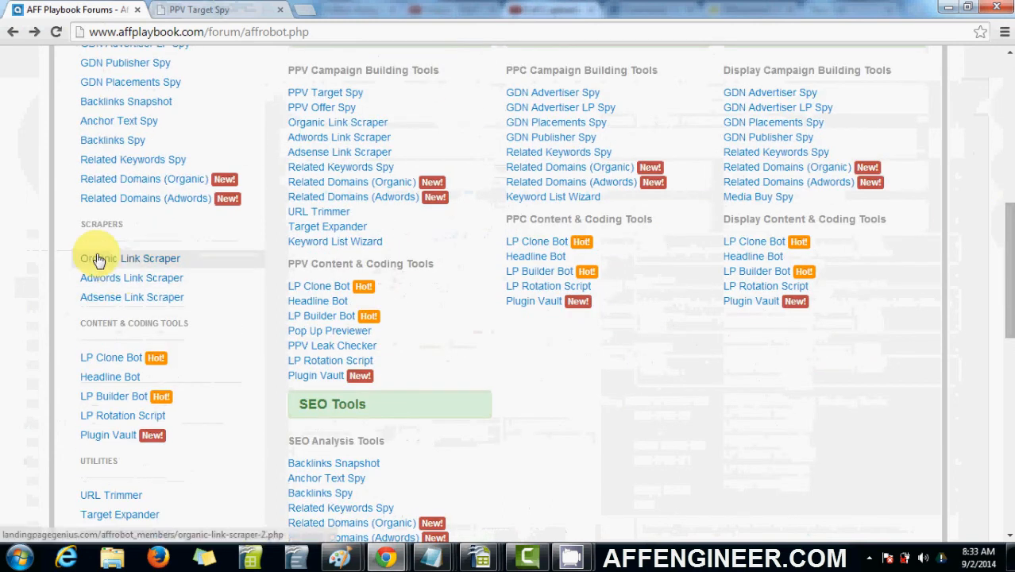
click(129, 258)
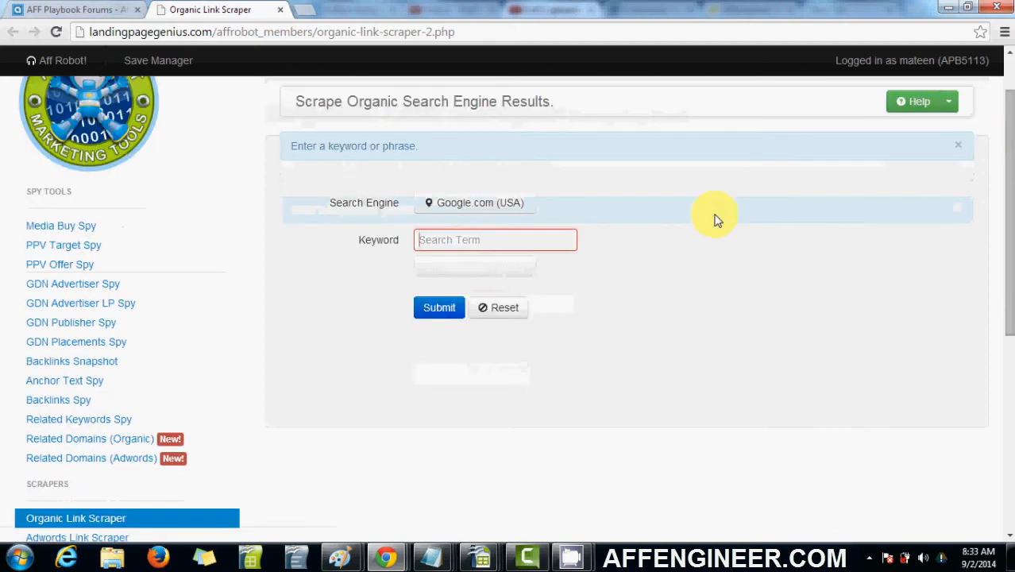
click(495, 240)
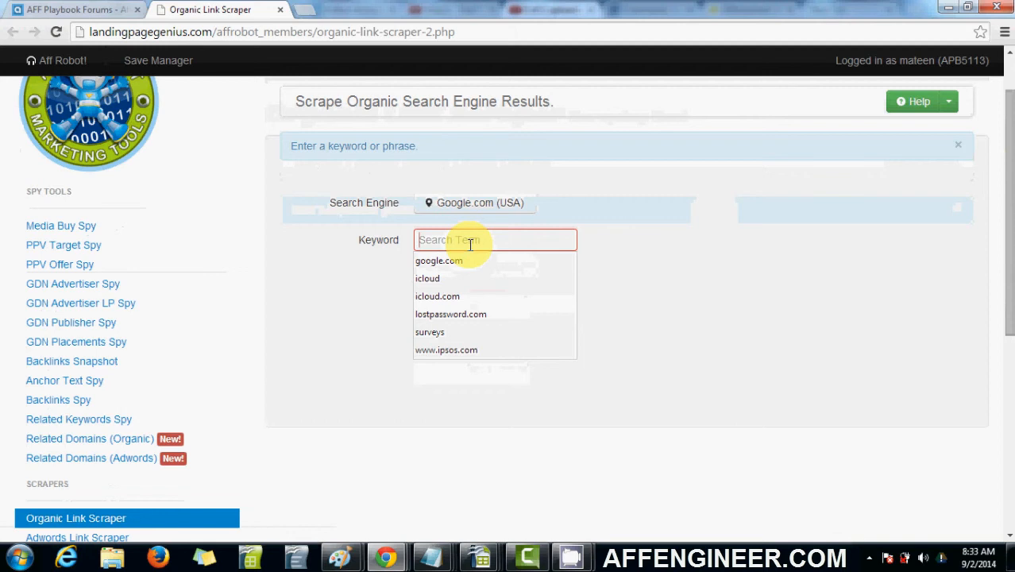
click(450, 314)
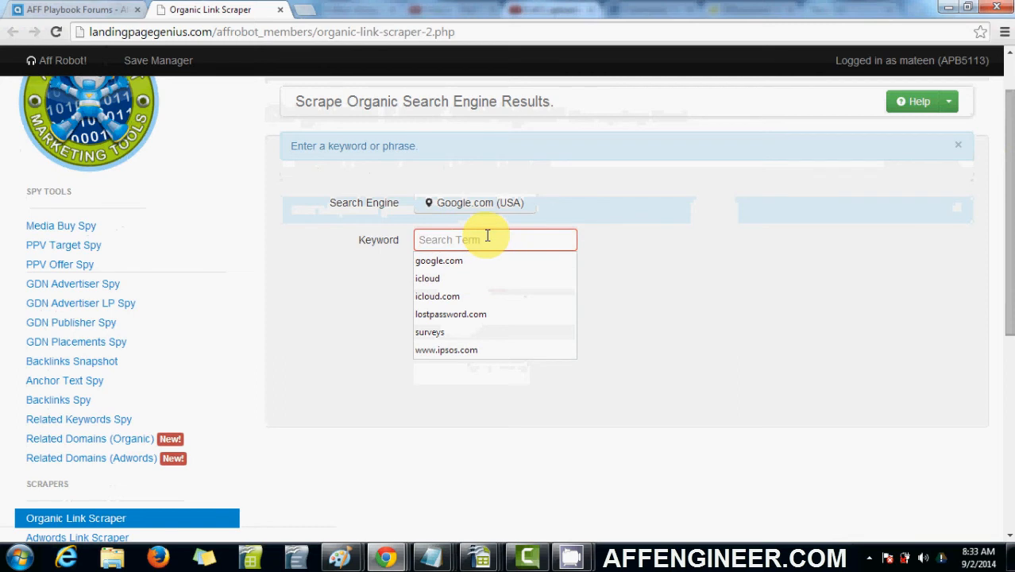
text(su)
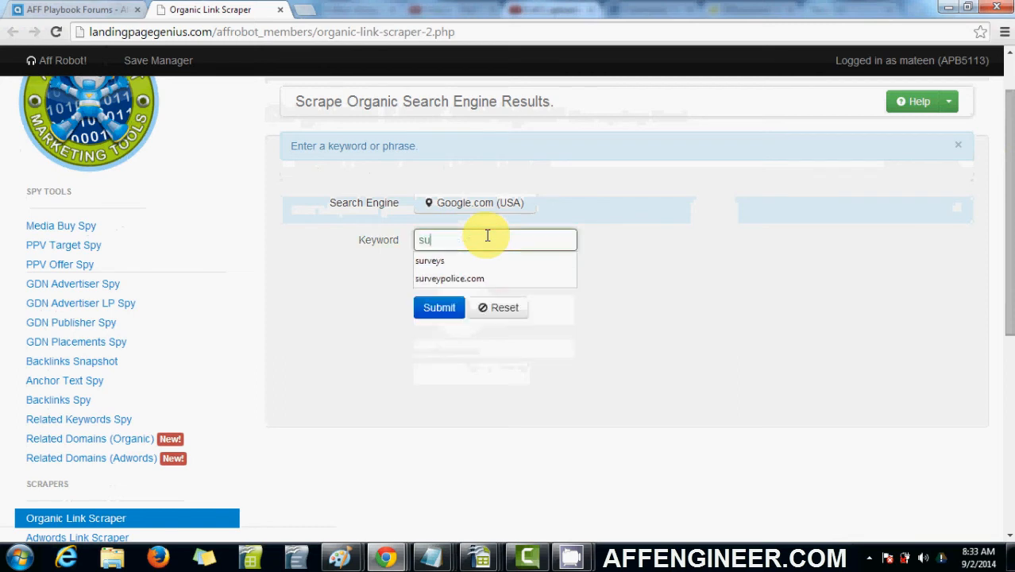
click(440, 308)
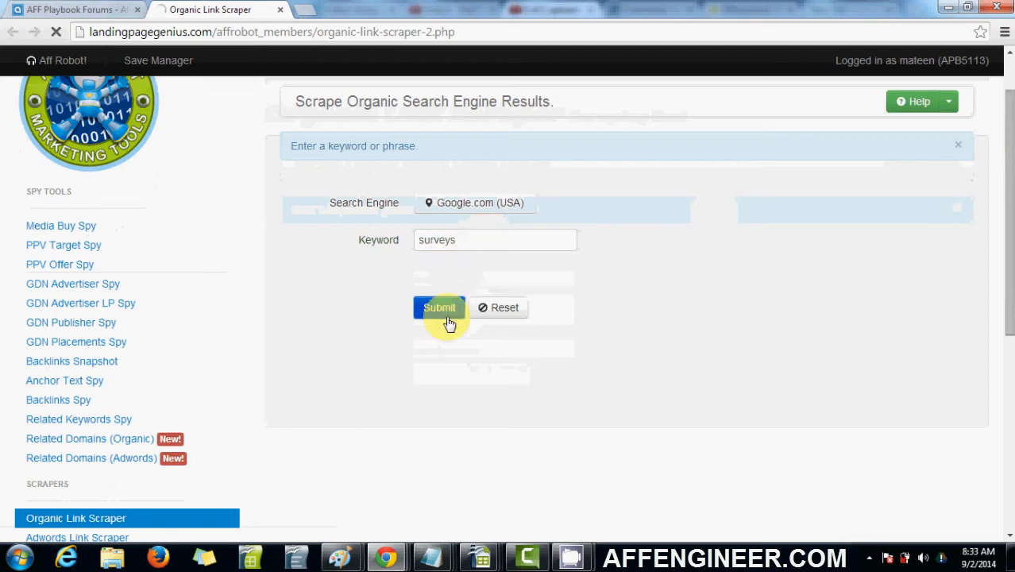
click(440, 307)
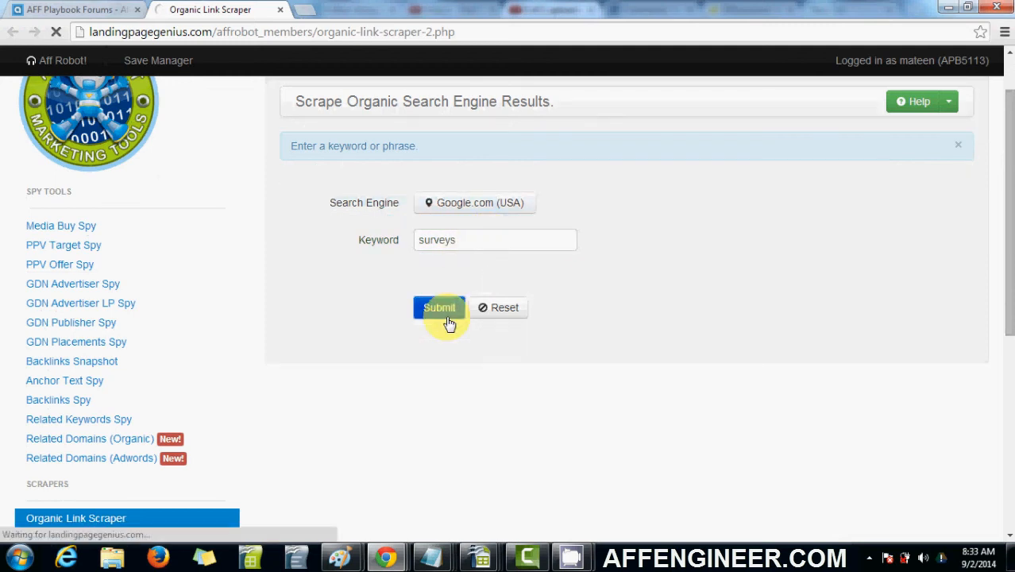
click(439, 308)
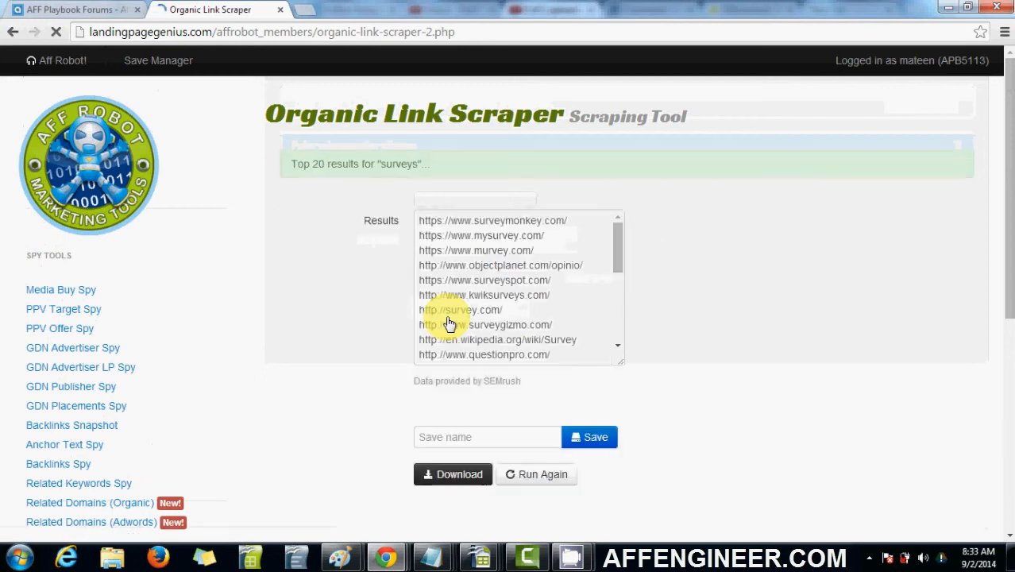
mouse_move(622, 256)
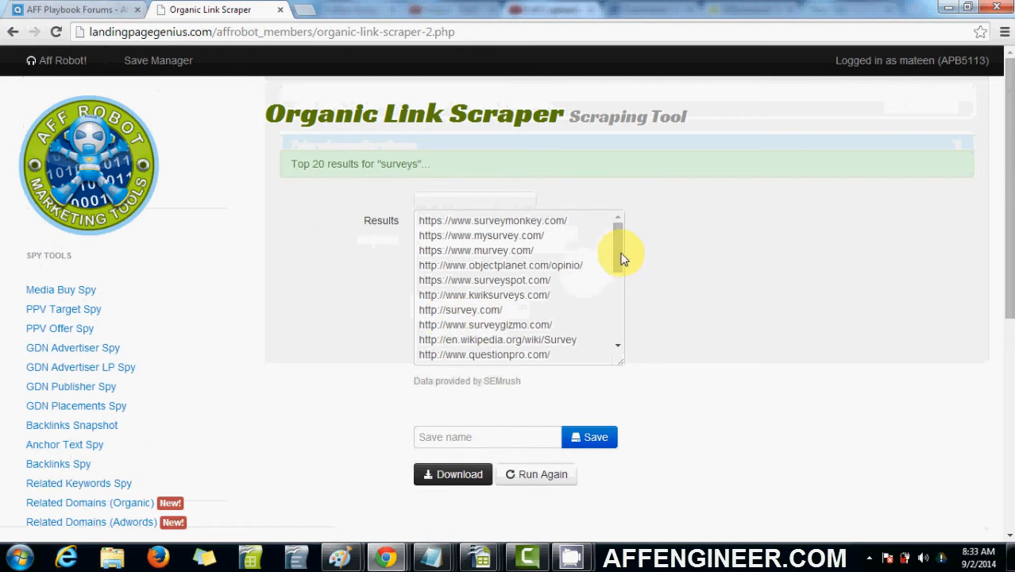
scroll(down, 3)
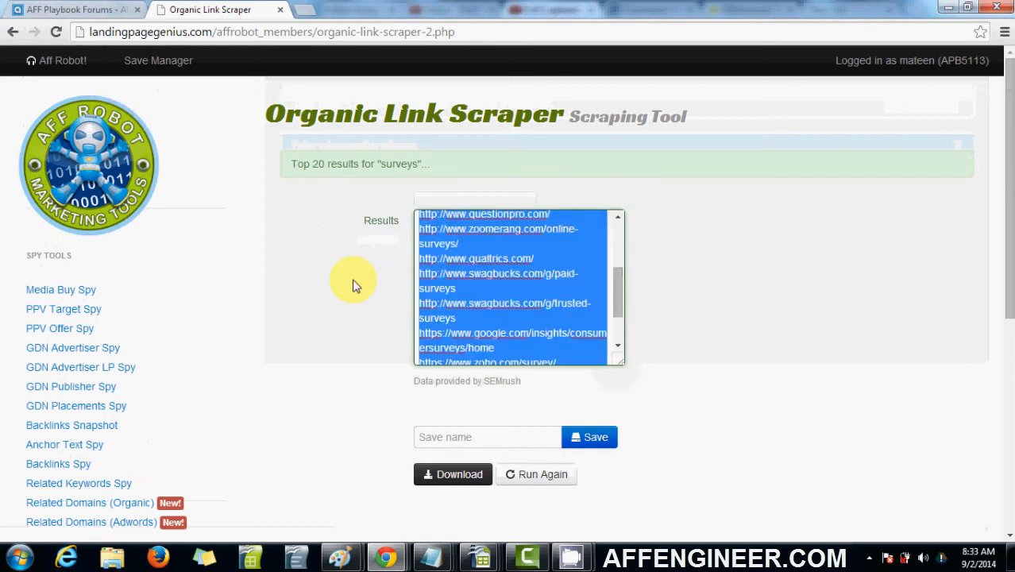
scroll(down, 3)
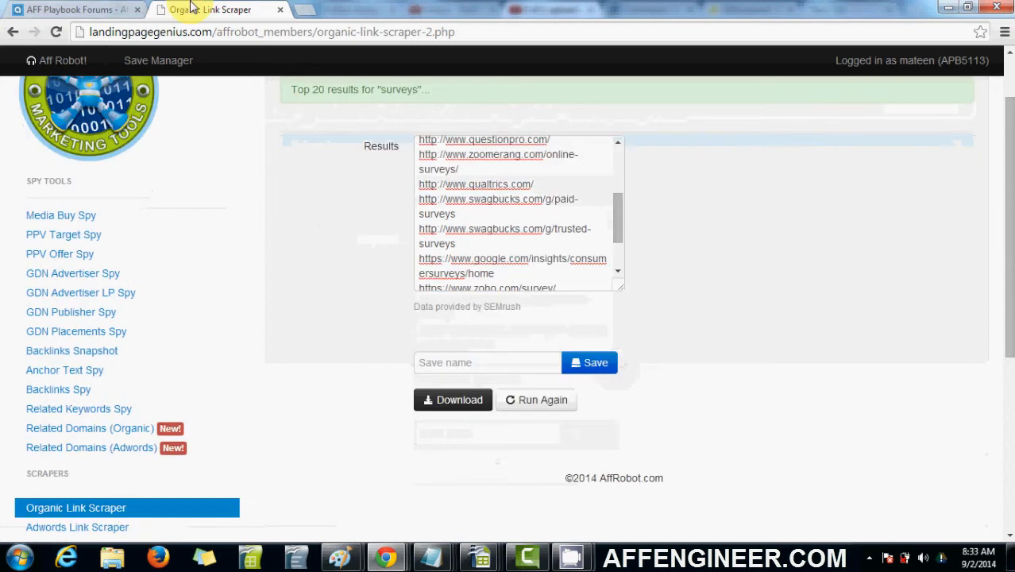
Go back to the tools overview and open the URL Trimmer tool
click(72, 10)
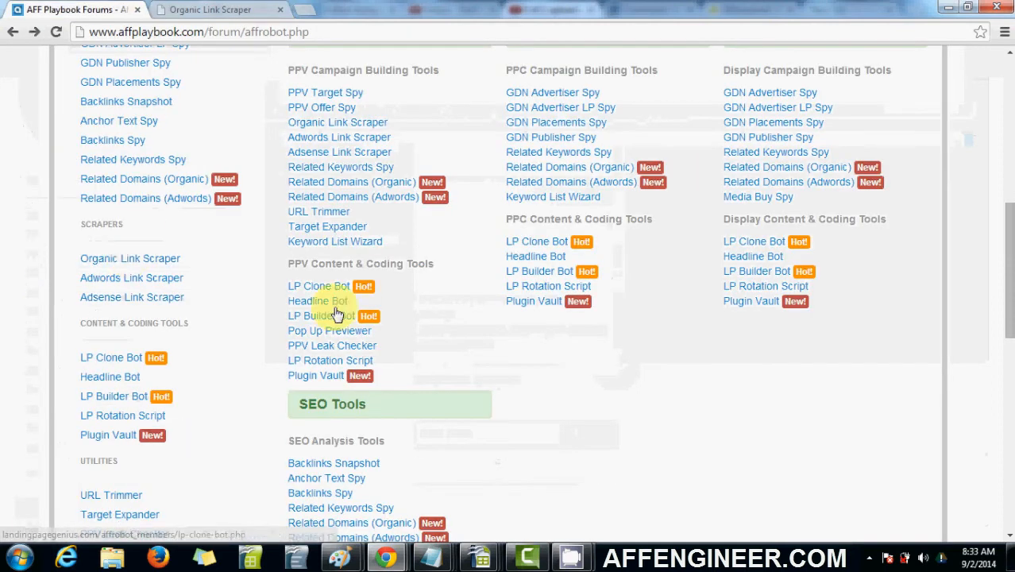
scroll(down, 3)
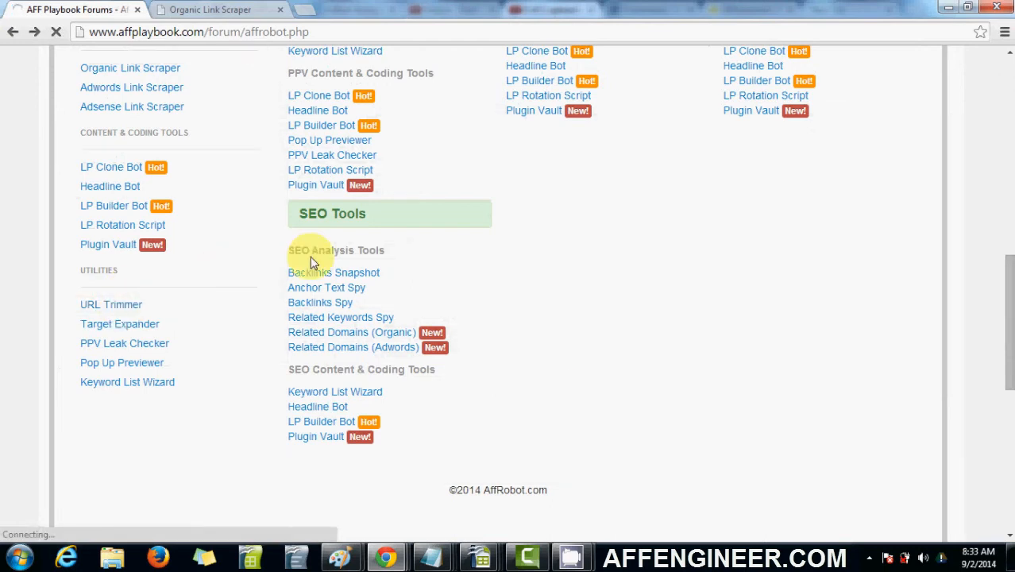
click(111, 305)
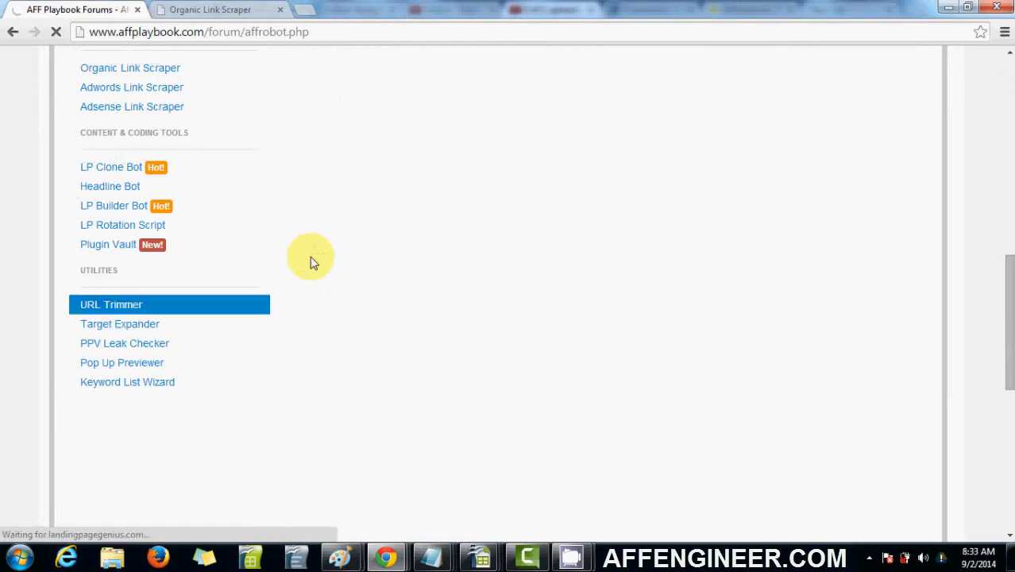
scroll(down, 3)
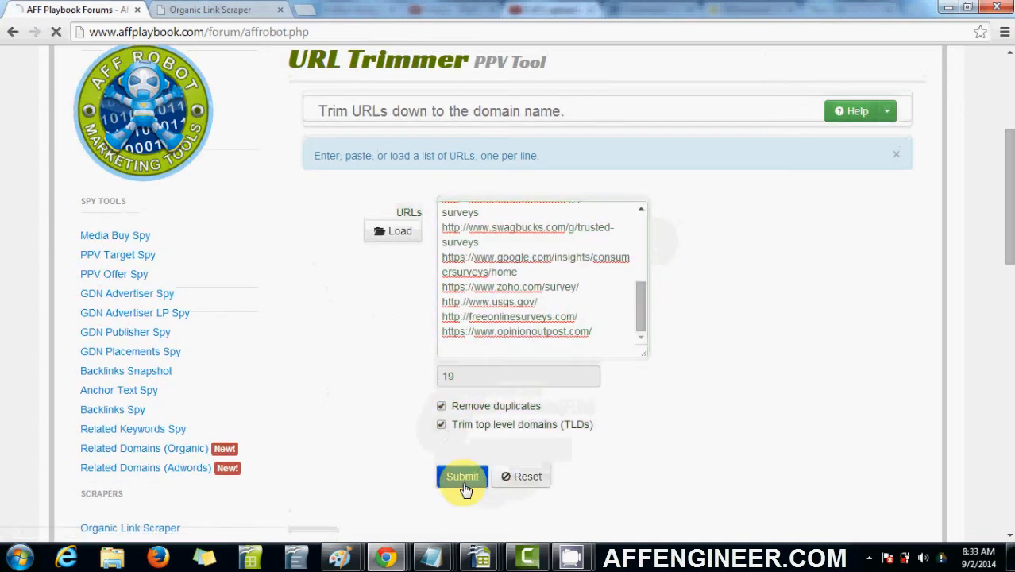
Trim the 19 survey URLs to 18 domain names, running the trimmer again
click(463, 476)
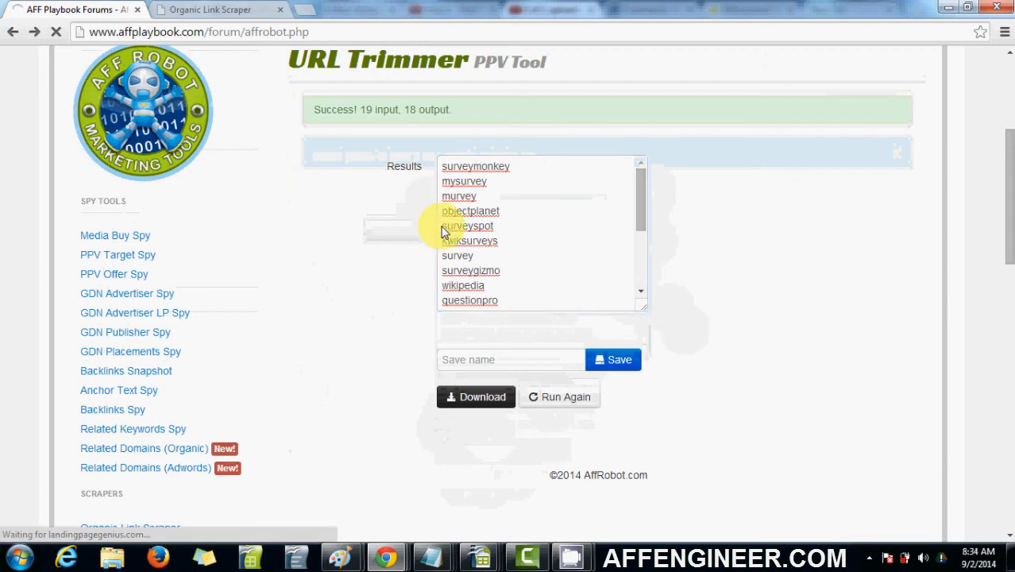
click(559, 396)
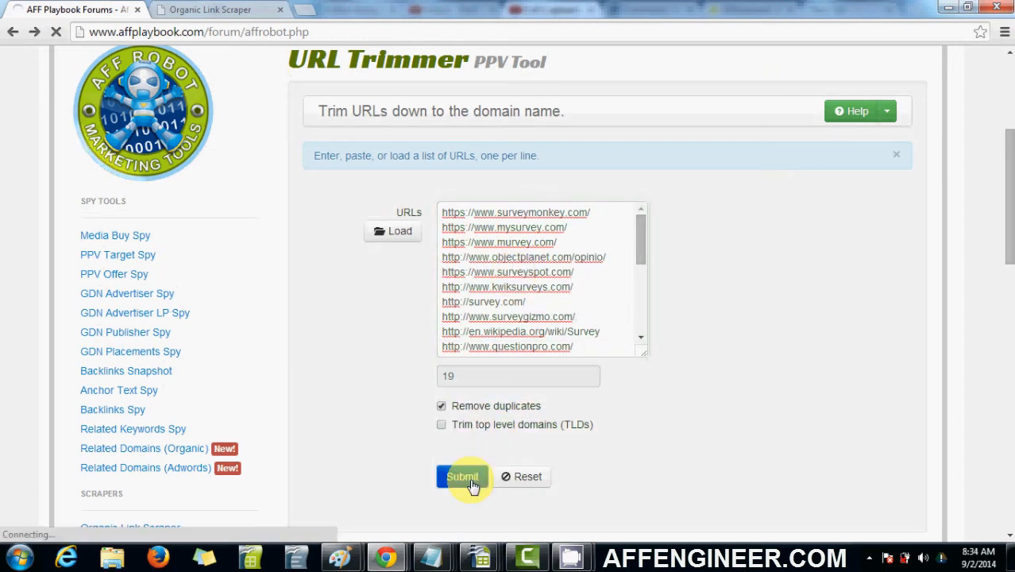
click(463, 477)
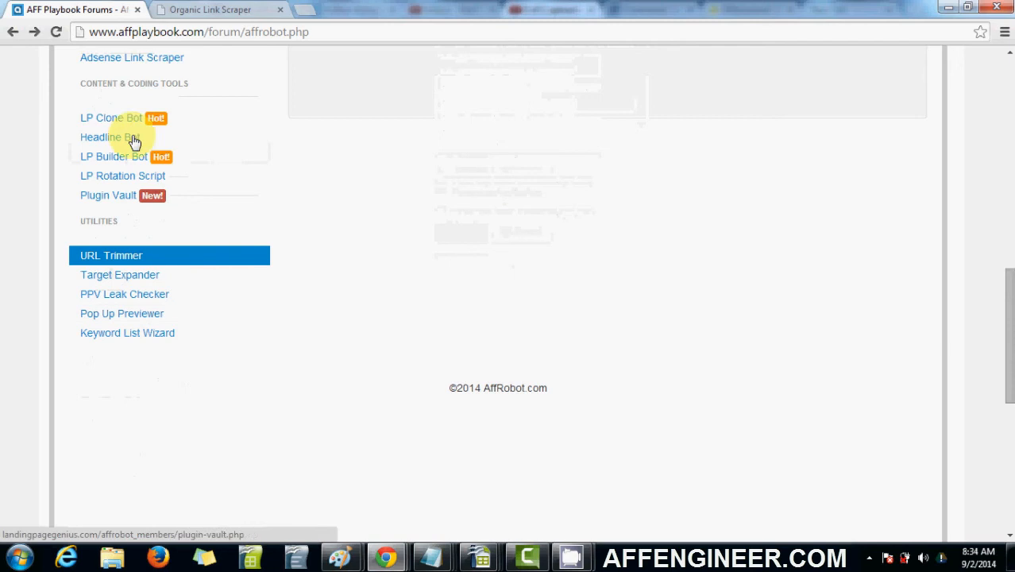
mouse_move(546, 176)
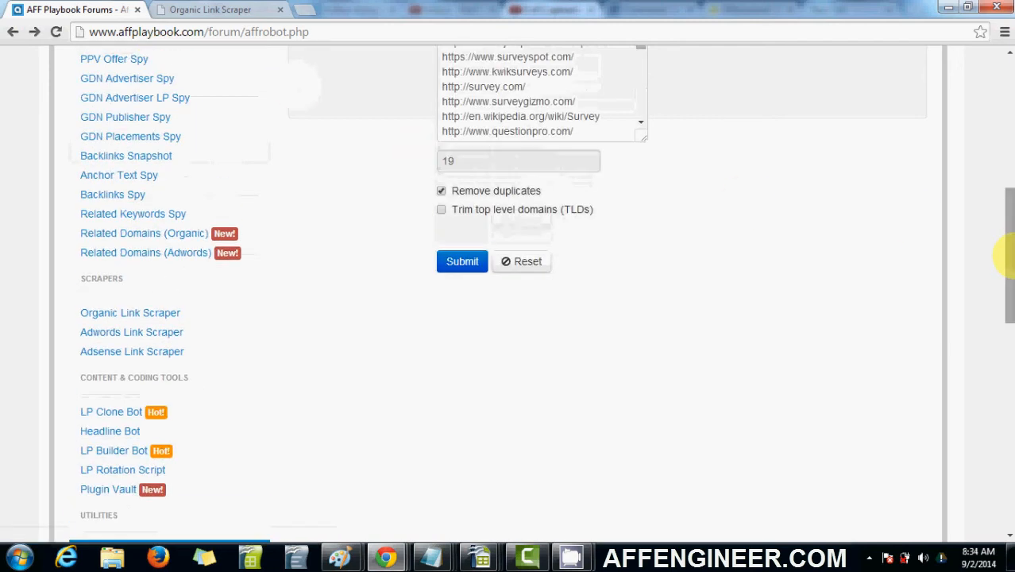
mouse_move(278, 6)
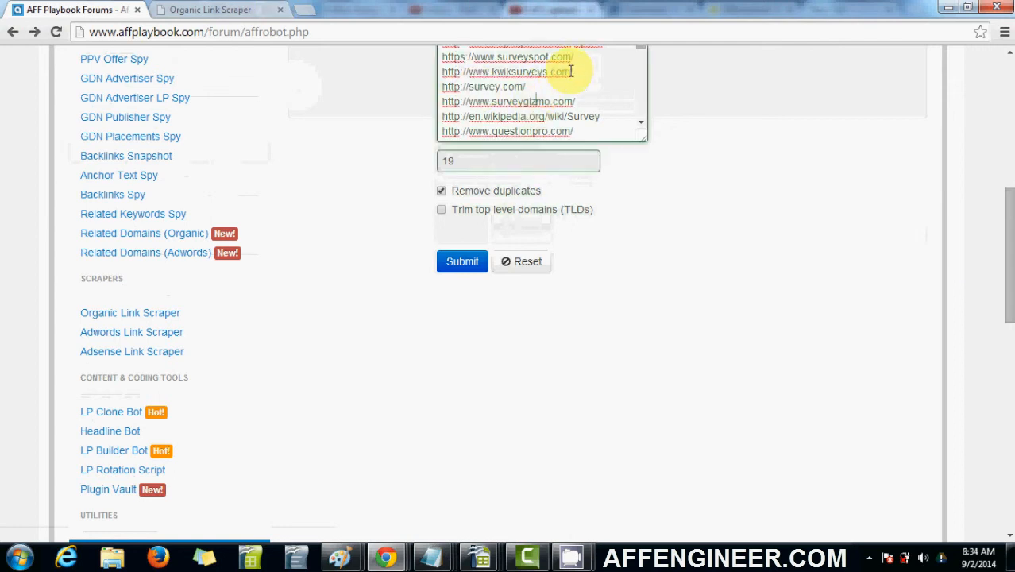
double_click(483, 87)
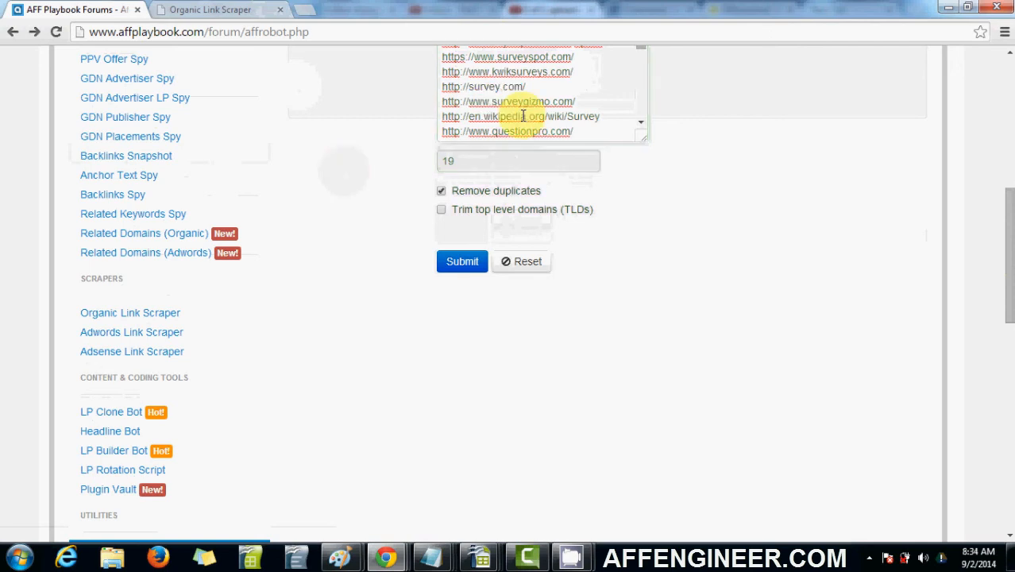
scroll(up, 3)
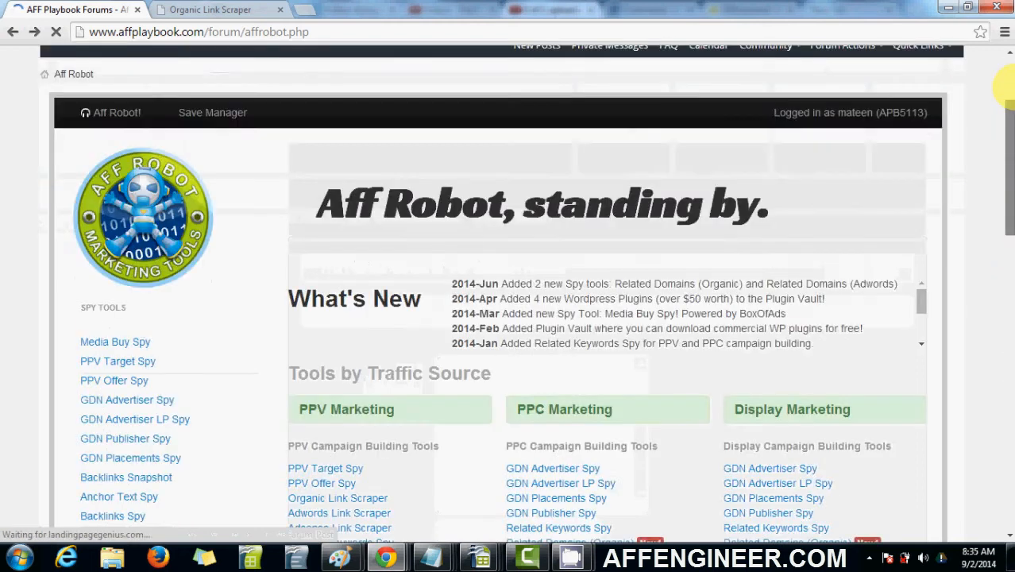
Open Related Domains (Organic) and Target Expander in new tabs
scroll(down, 3)
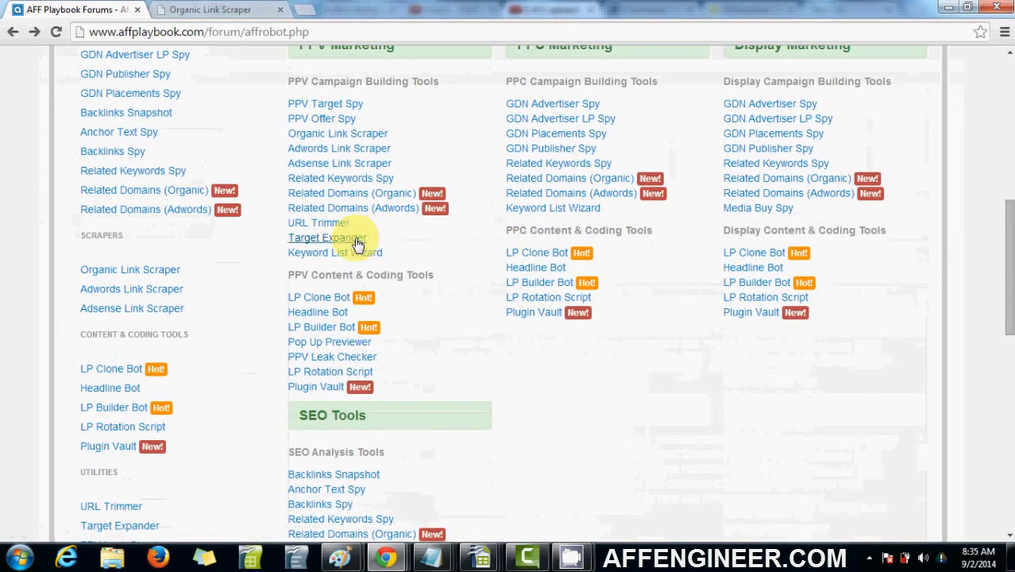
mouse_move(350, 208)
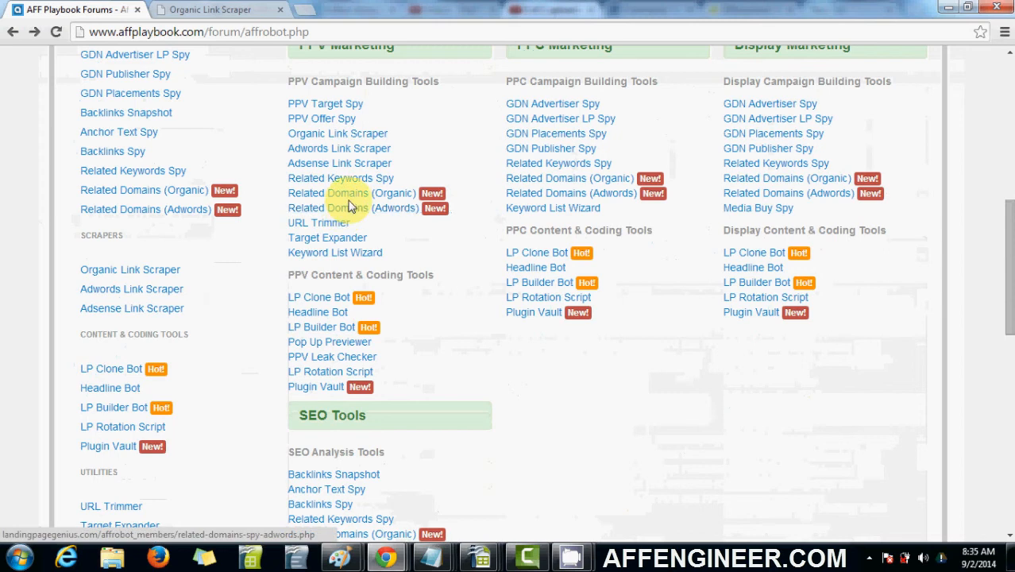
click(353, 207)
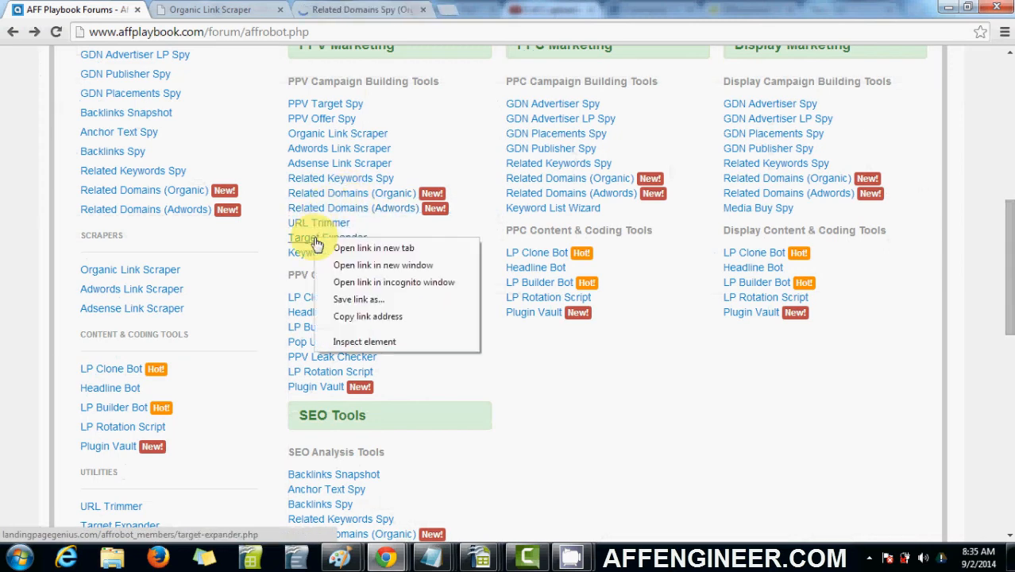
click(374, 247)
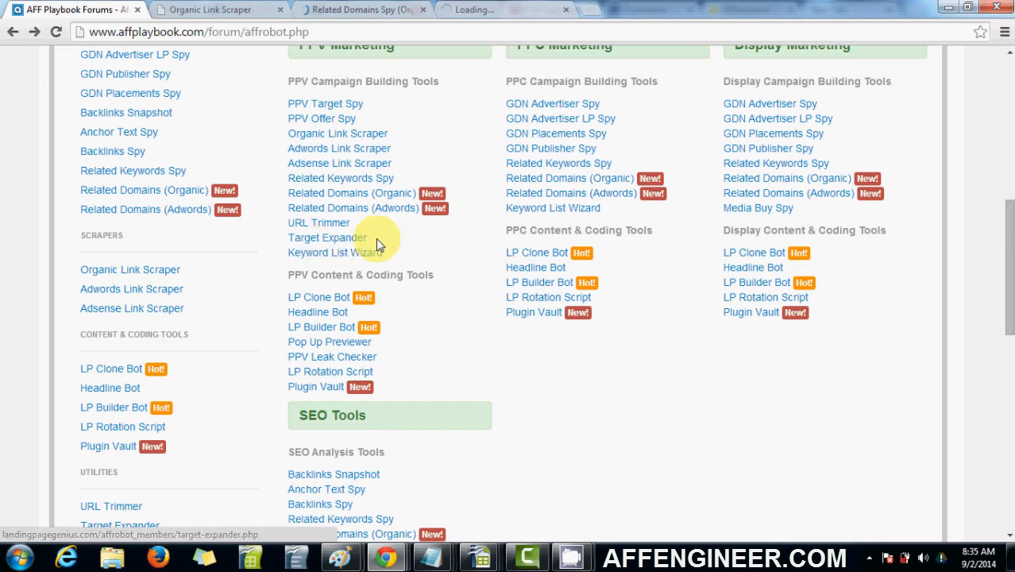
Look up the top 20 domains related to survey.com in Related Domains Spy
click(349, 178)
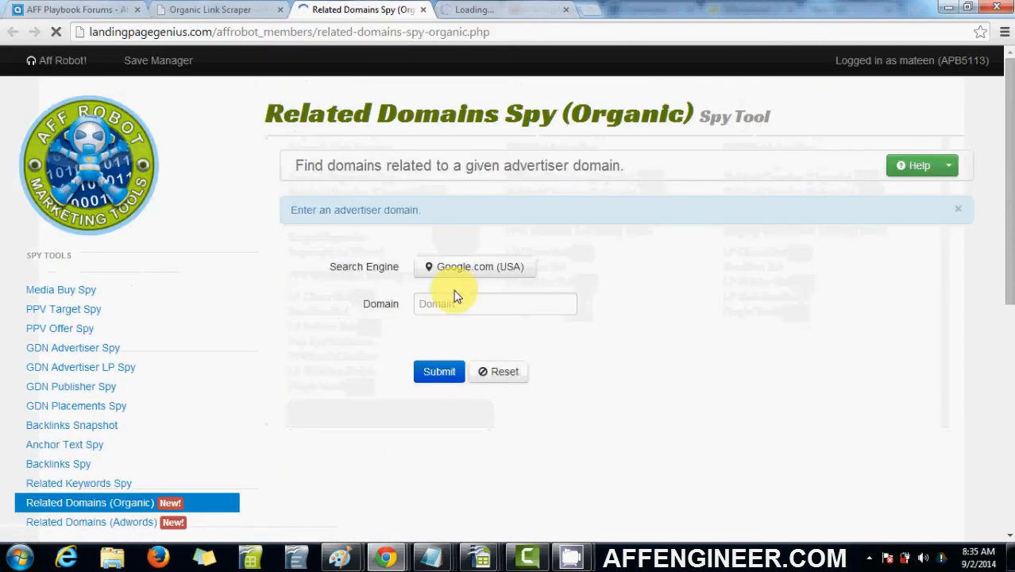
click(439, 371)
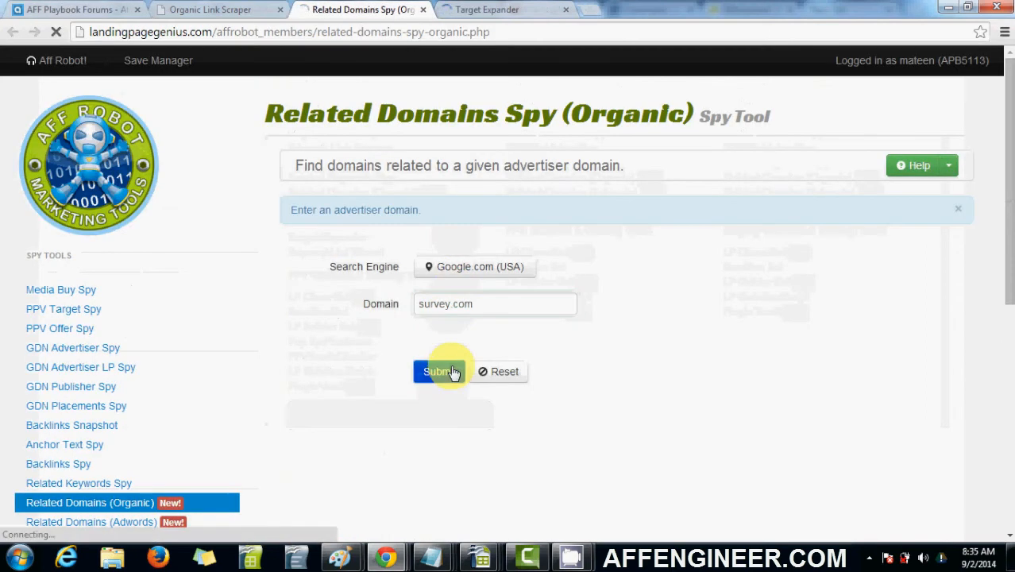
click(437, 371)
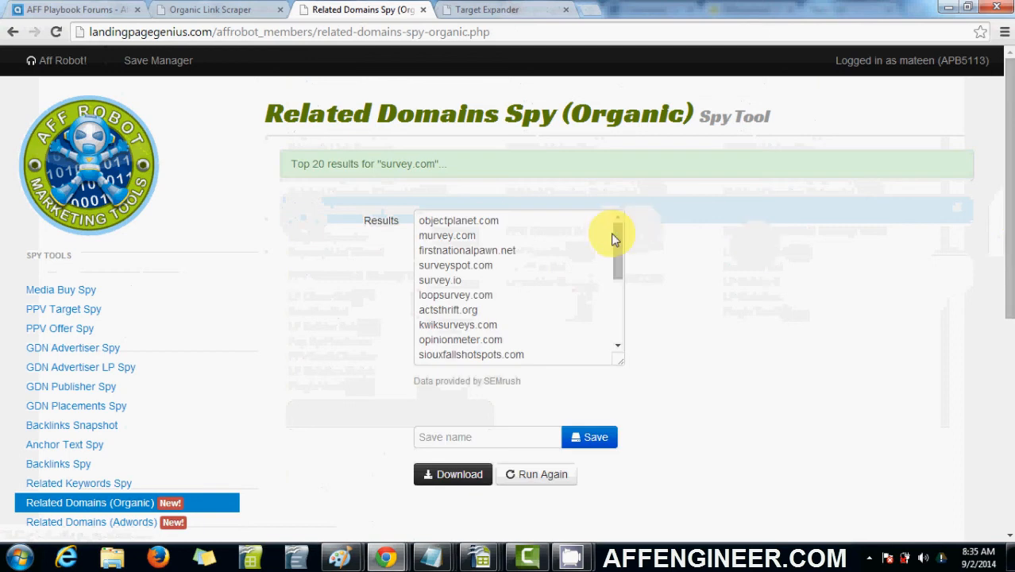
scroll(down, 3)
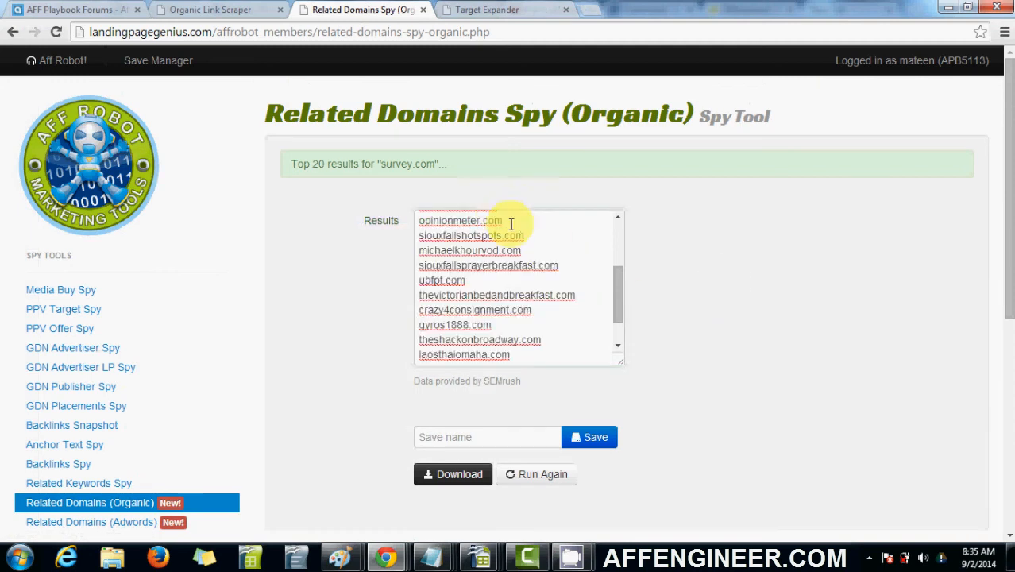
mouse_move(523, 266)
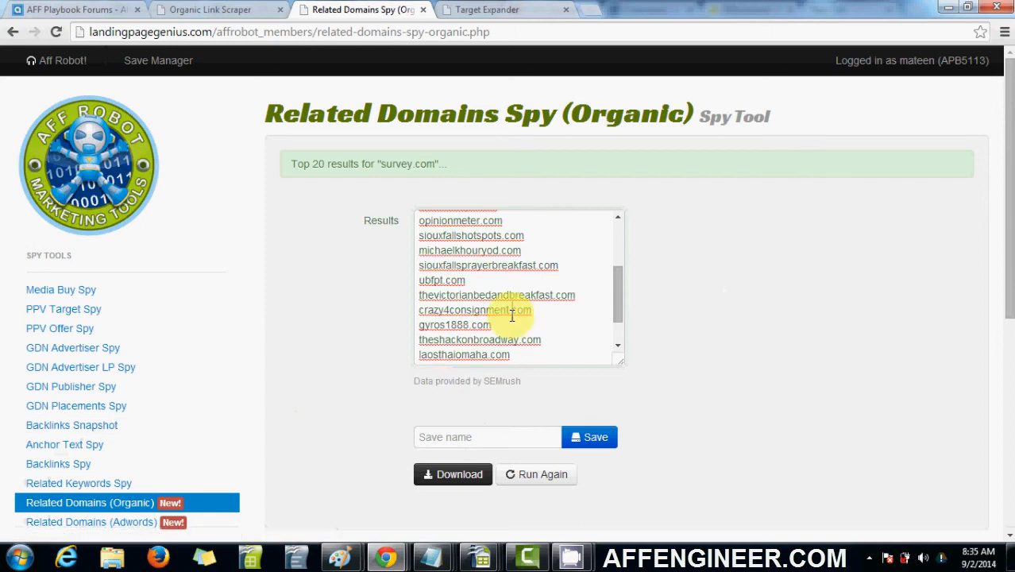
mouse_move(315, 236)
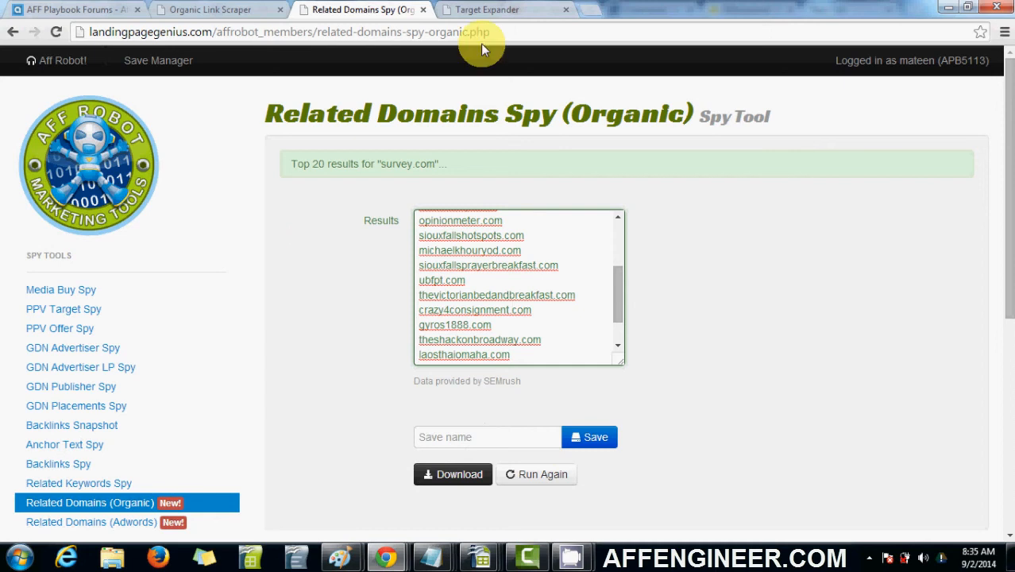
Enter michaelkhouryod.com in Target Expander and generate its 165 target variations
click(486, 9)
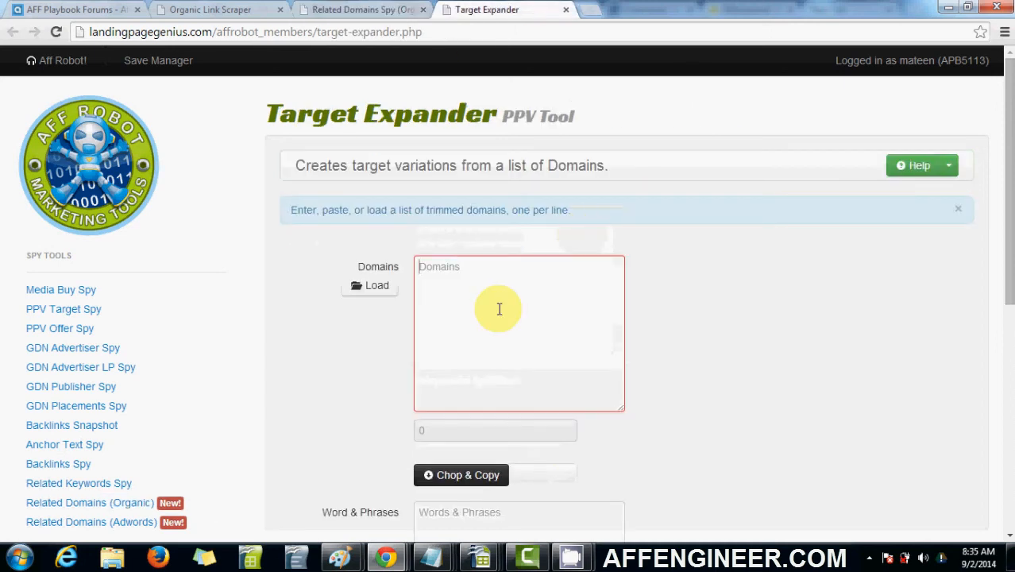
text(michaelkhouryod.com)
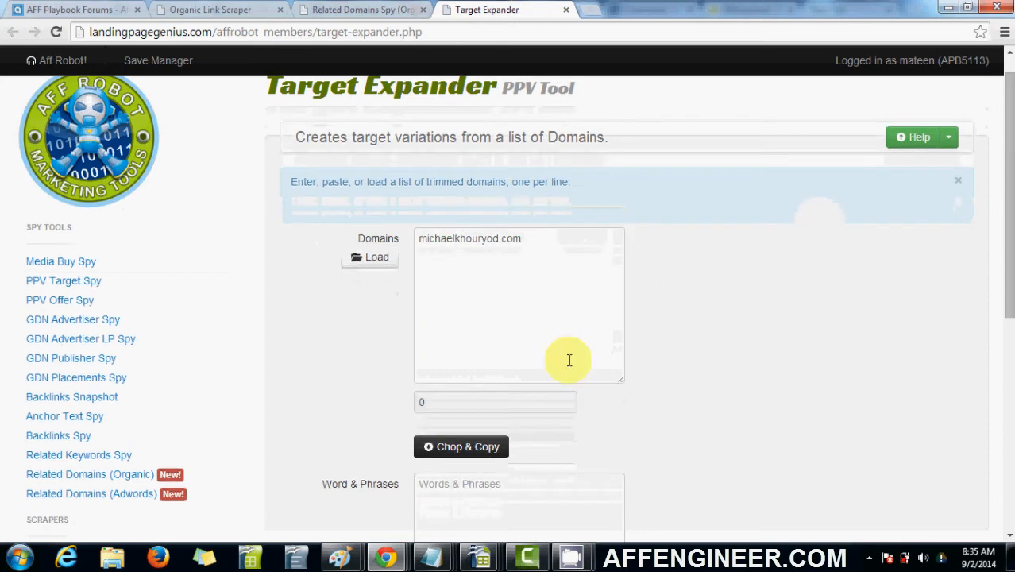
scroll(down, 3)
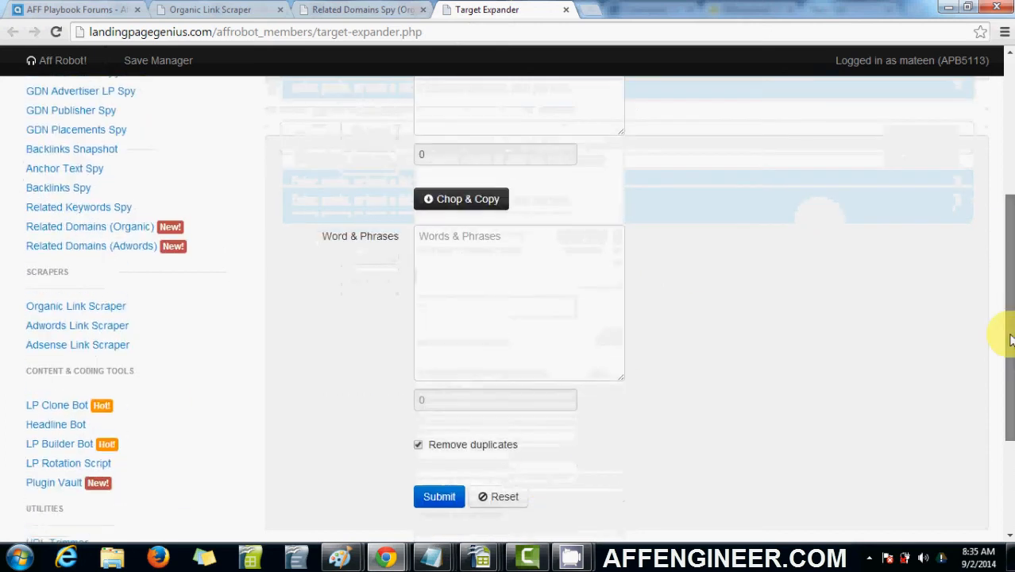
click(440, 497)
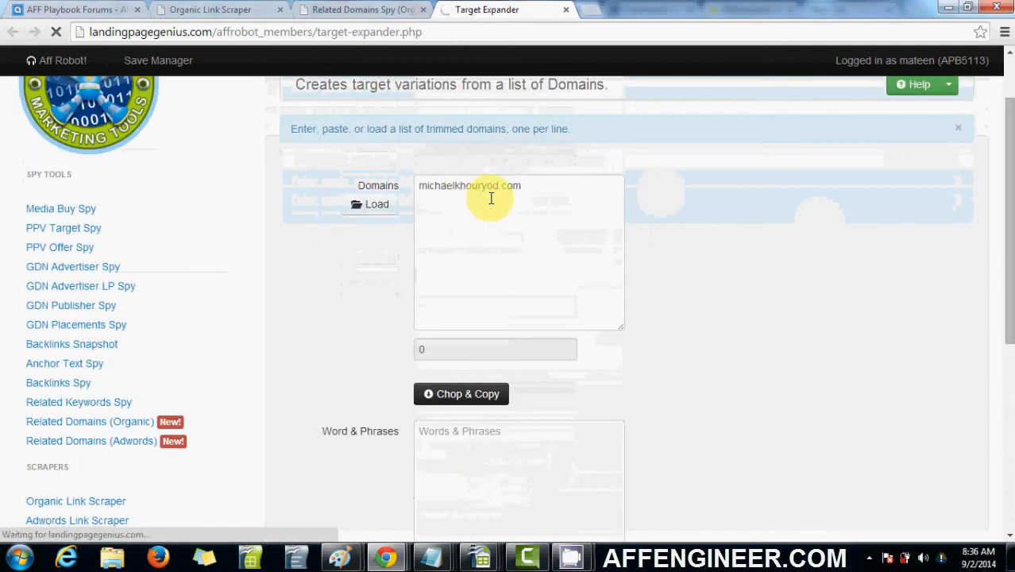
click(461, 394)
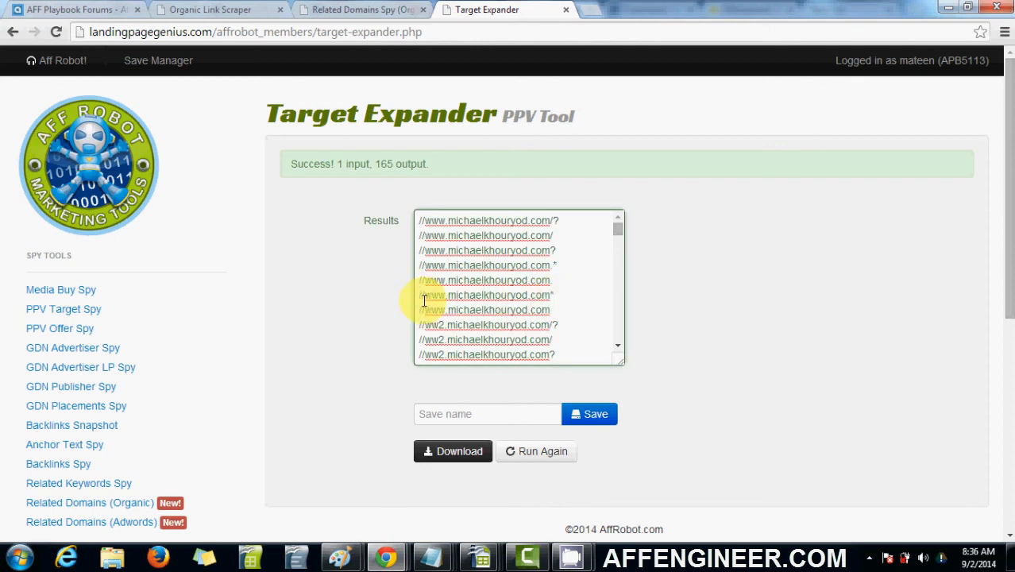
scroll(down, 3)
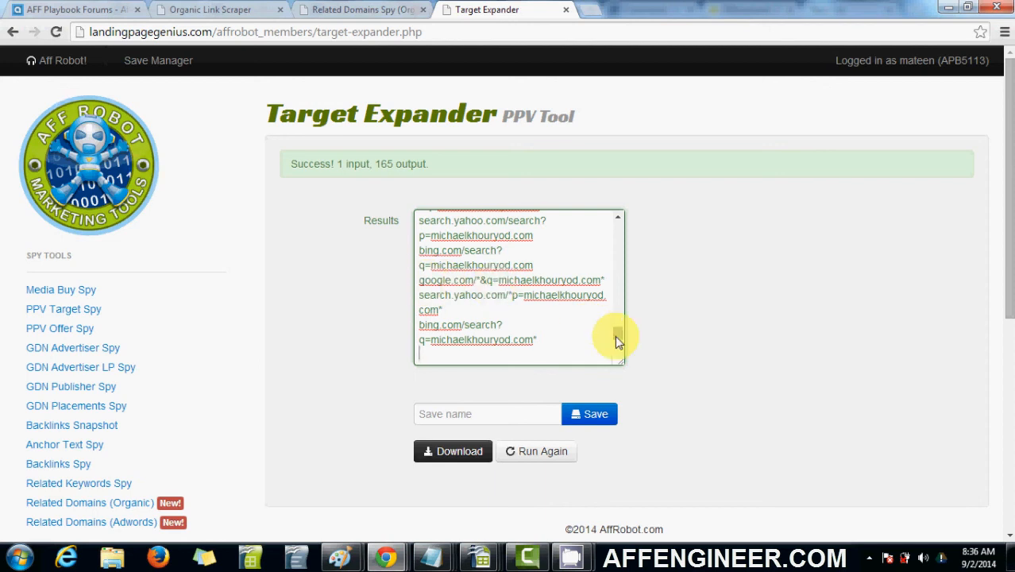
mouse_move(593, 335)
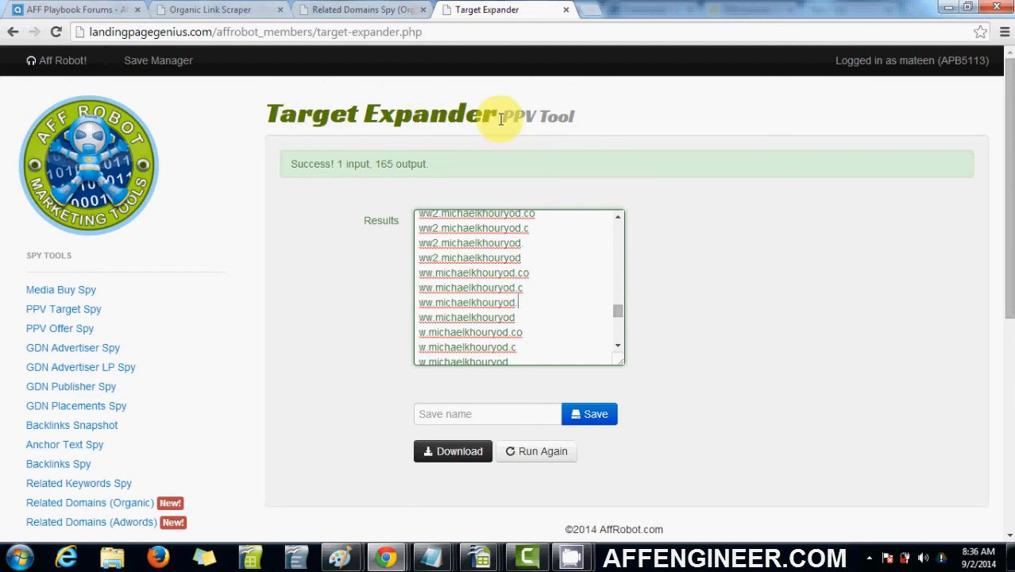
mouse_move(518, 116)
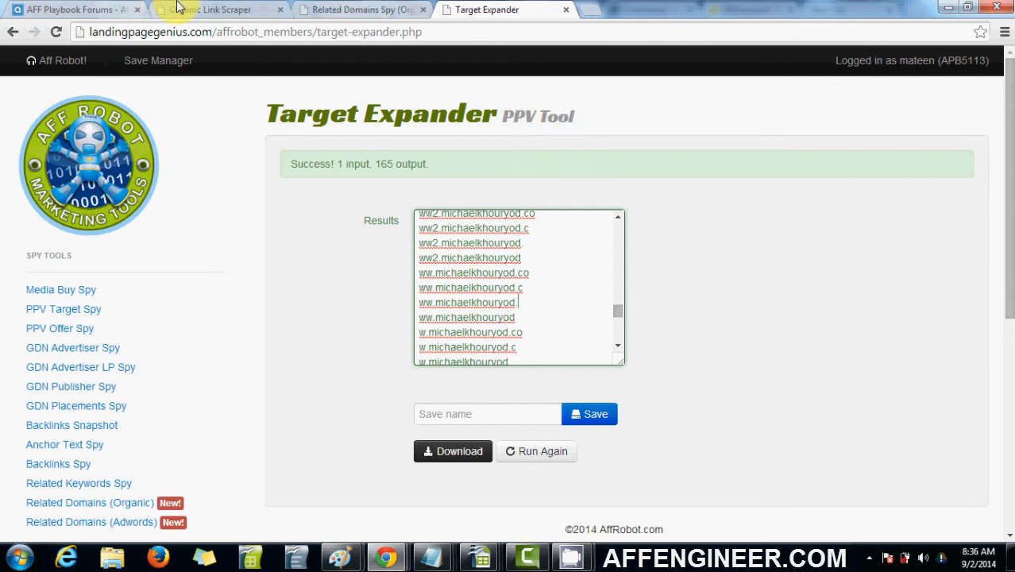
Return to the tools overview and start LP Builder Bot under SEO Content & Coding Tools
click(75, 10)
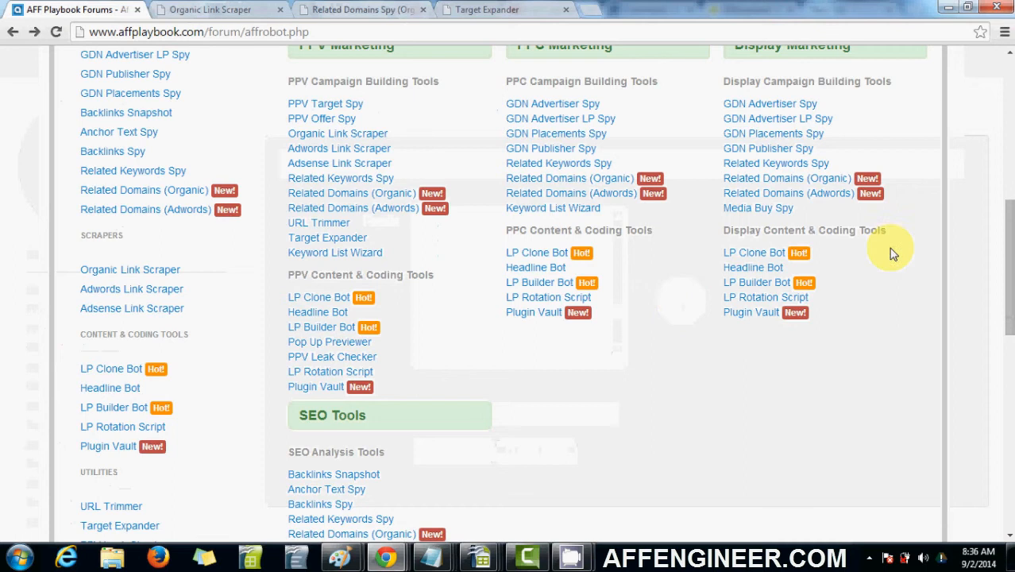
scroll(down, 3)
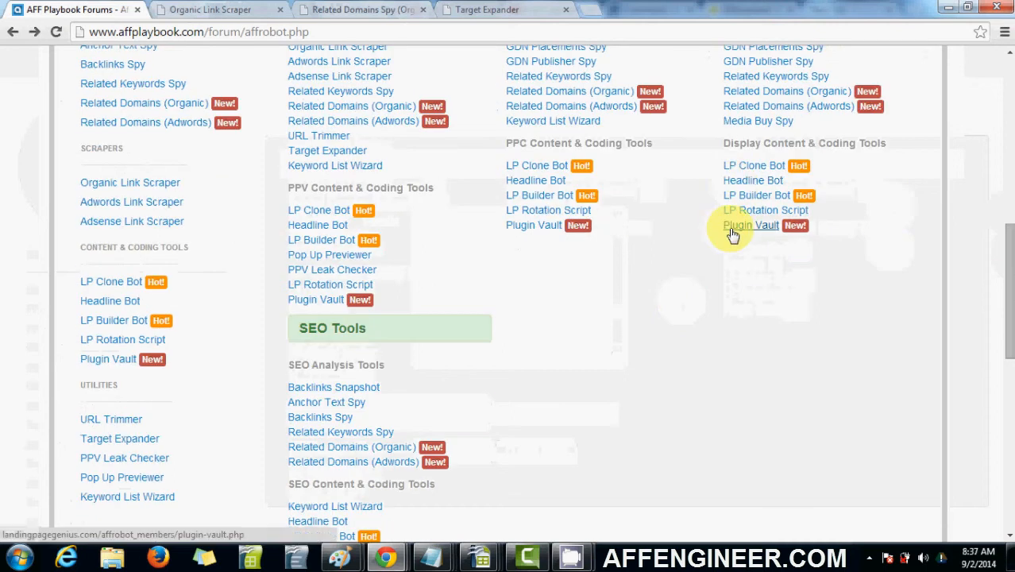
mouse_move(801, 259)
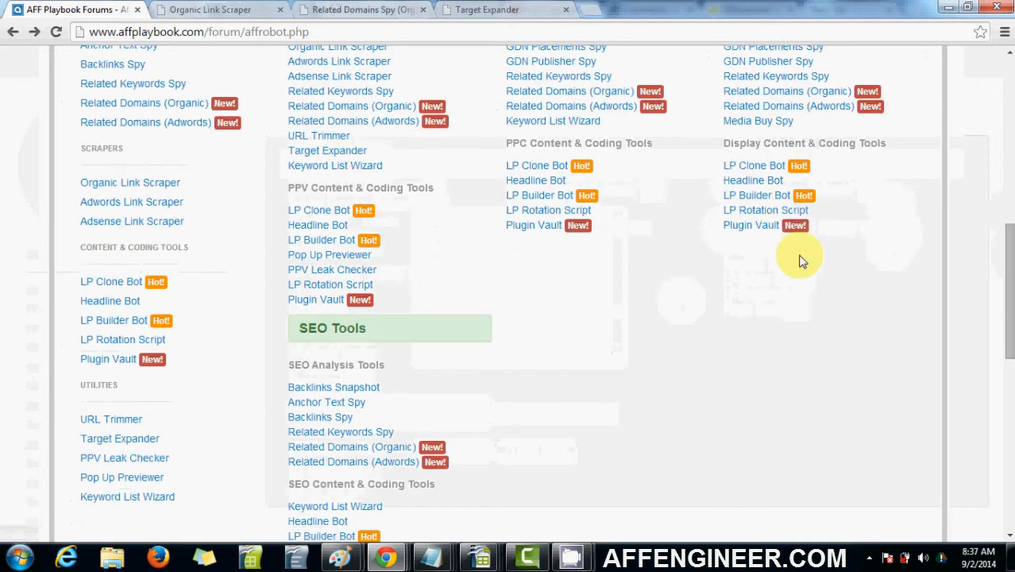
mouse_move(713, 340)
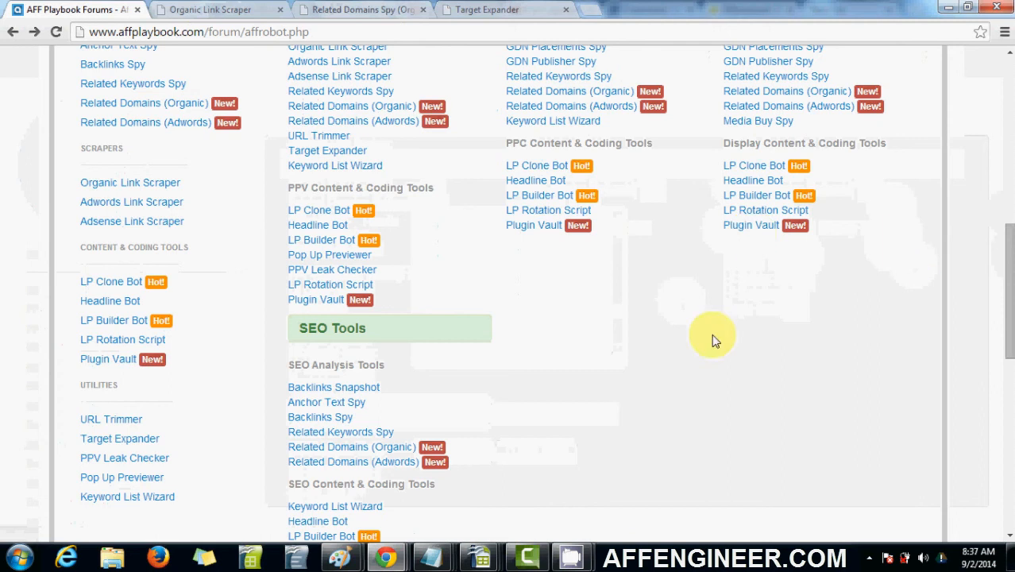
scroll(down, 3)
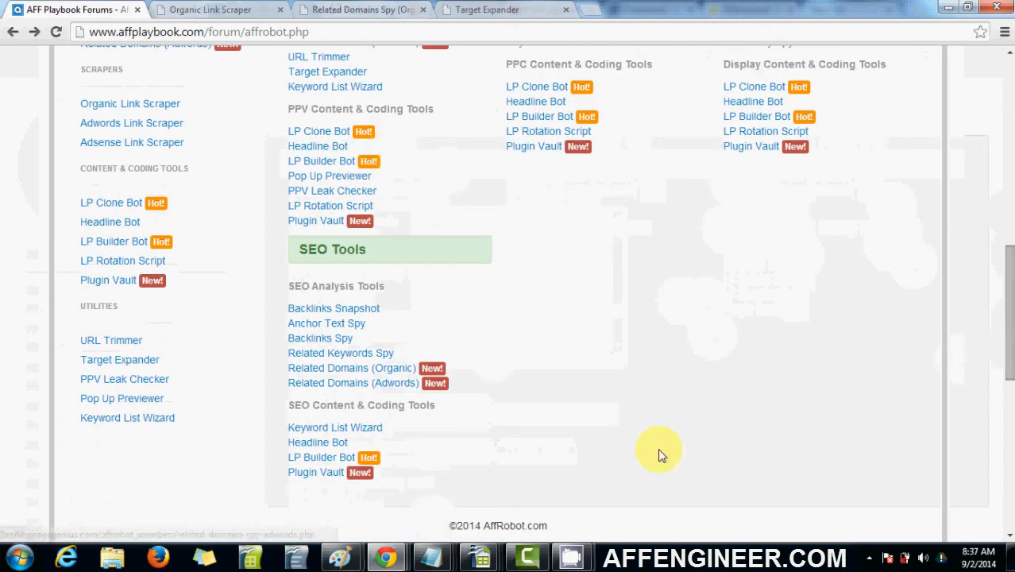
click(321, 457)
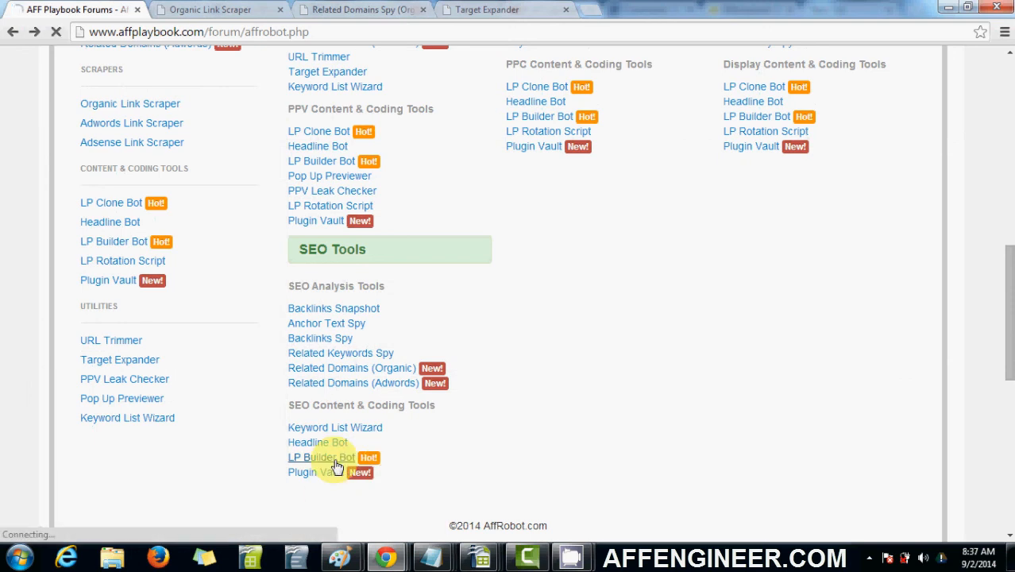
click(321, 457)
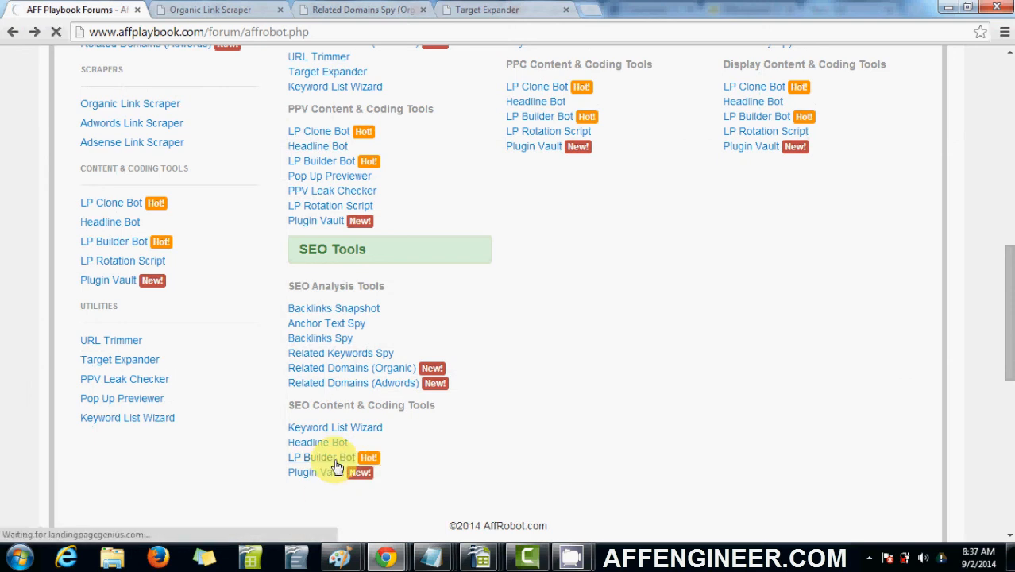
Let LP Builder Bot load and scroll down to the Basic LP template preview
click(321, 457)
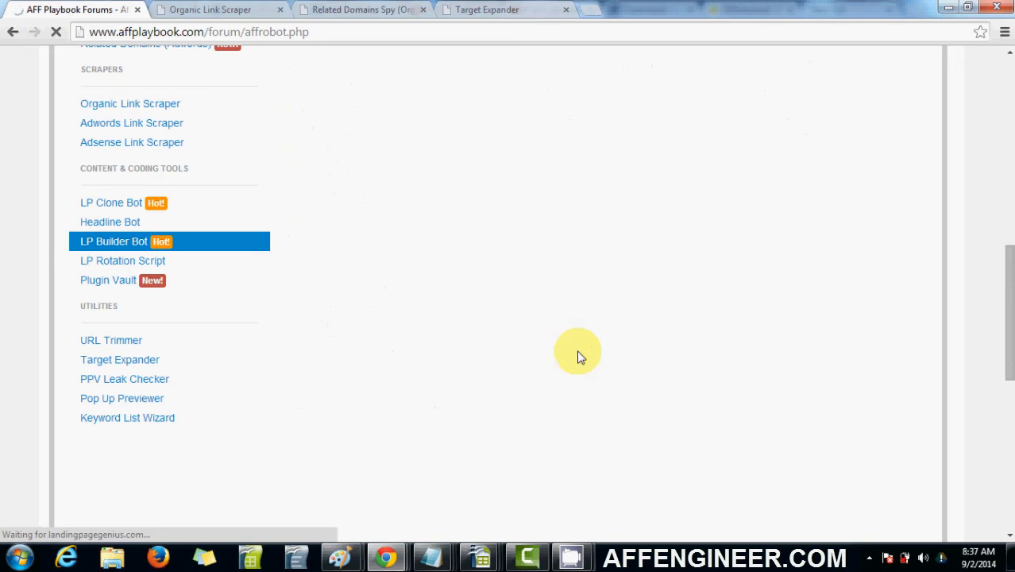
click(113, 241)
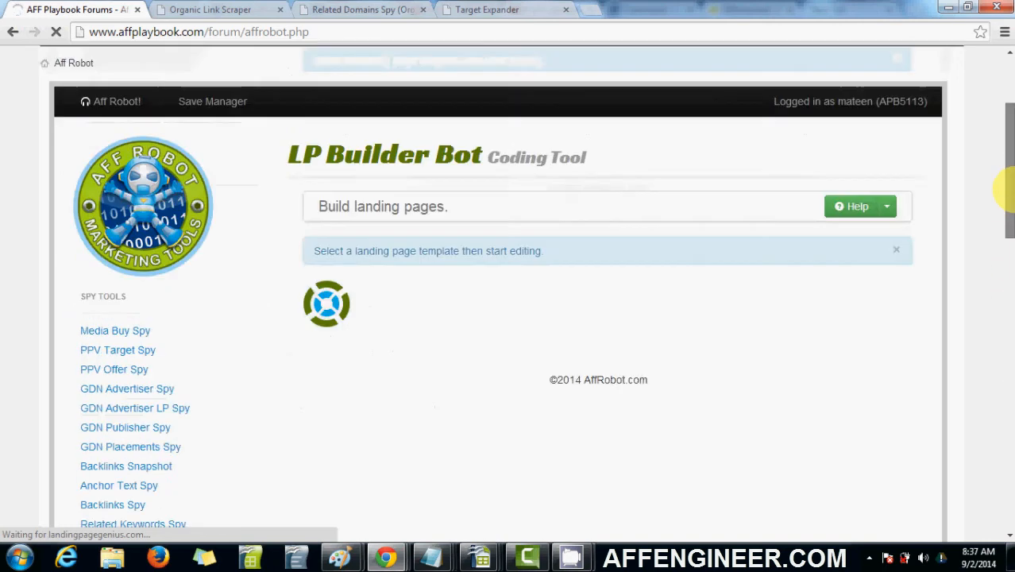
scroll(down, 3)
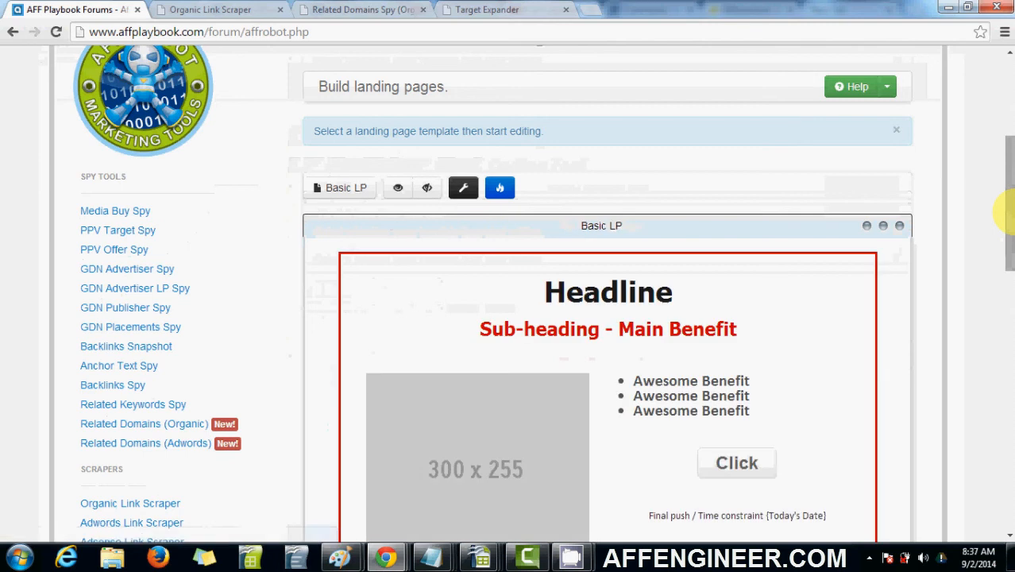
scroll(down, 3)
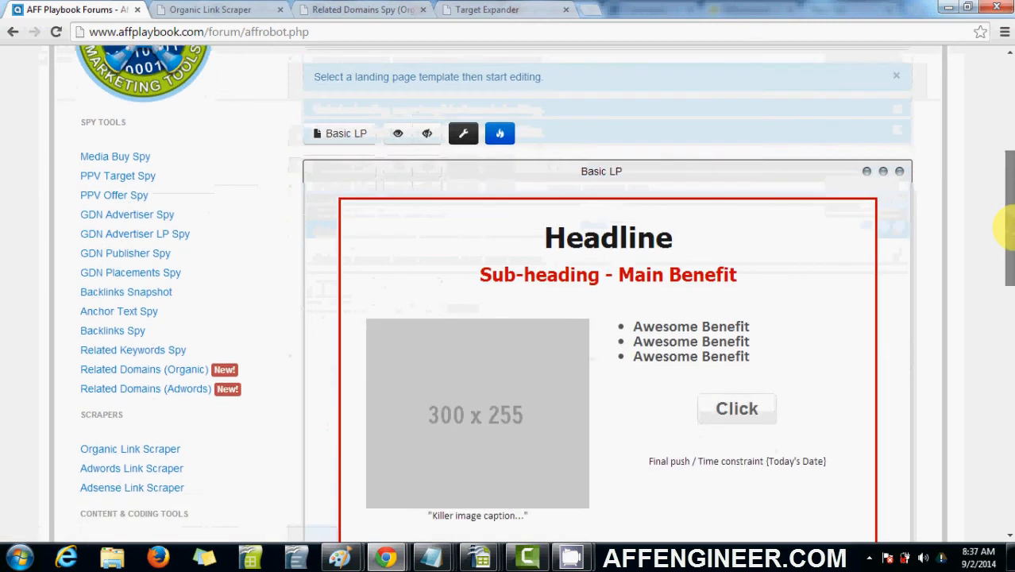
scroll(down, 3)
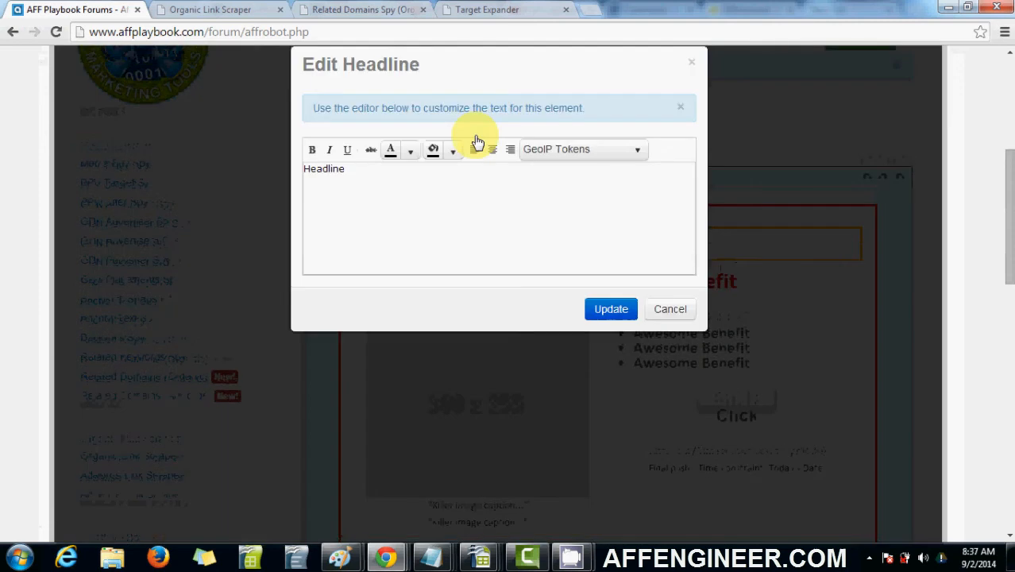
Replace the headline with 'FREE Insurance Quote'
triple_click(324, 168)
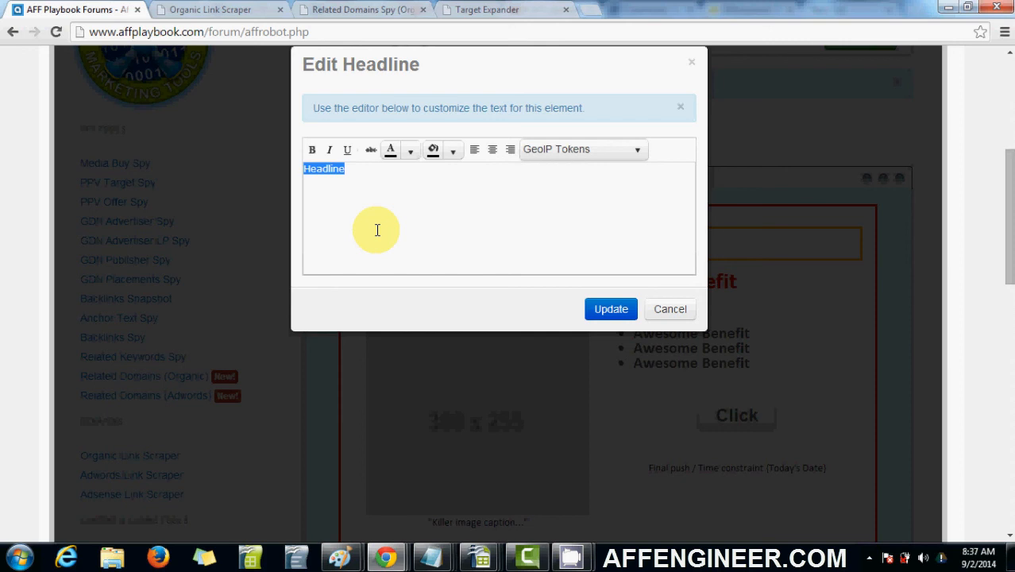
text(FREE)
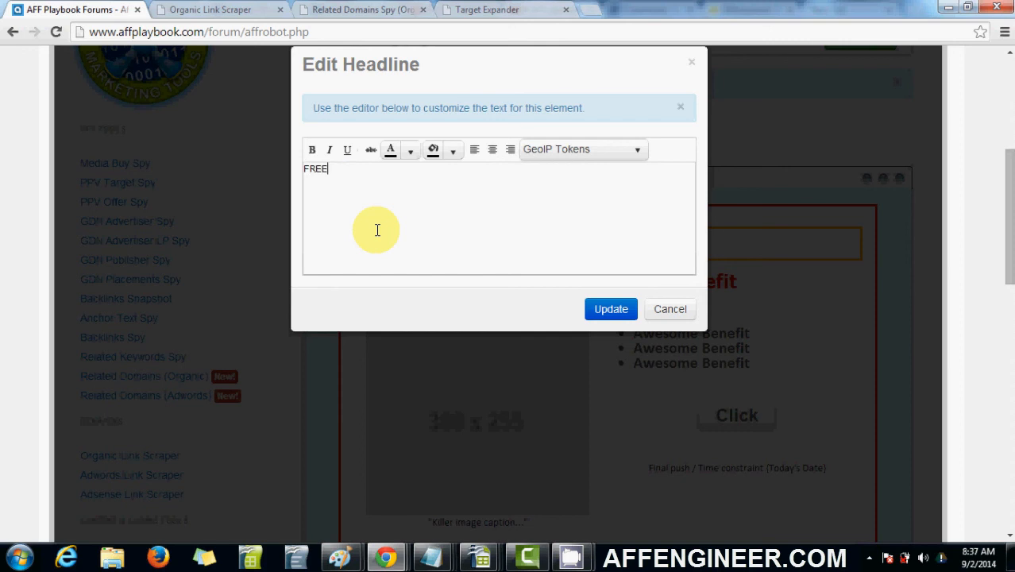
text(Insurance)
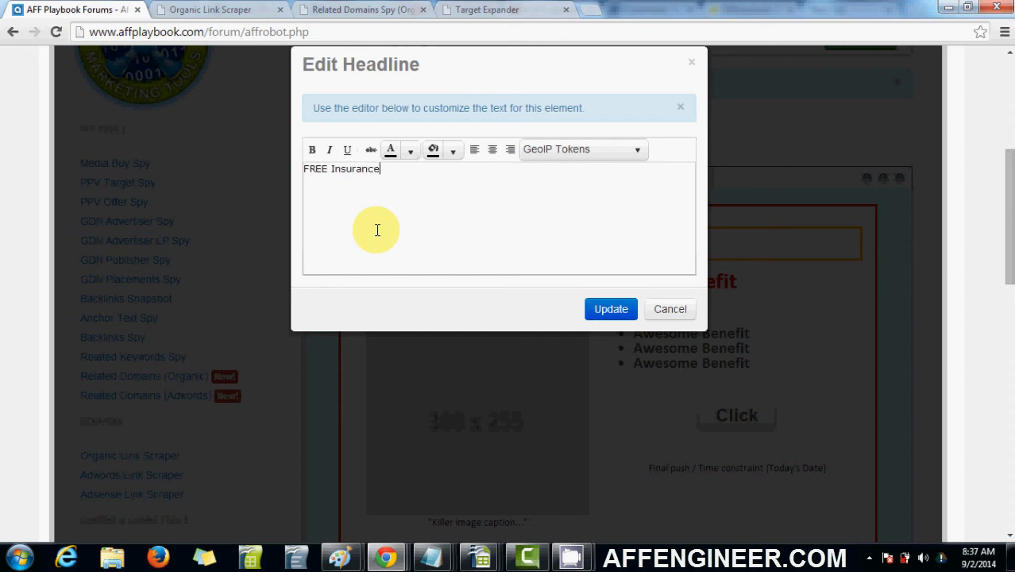
text(Quote)
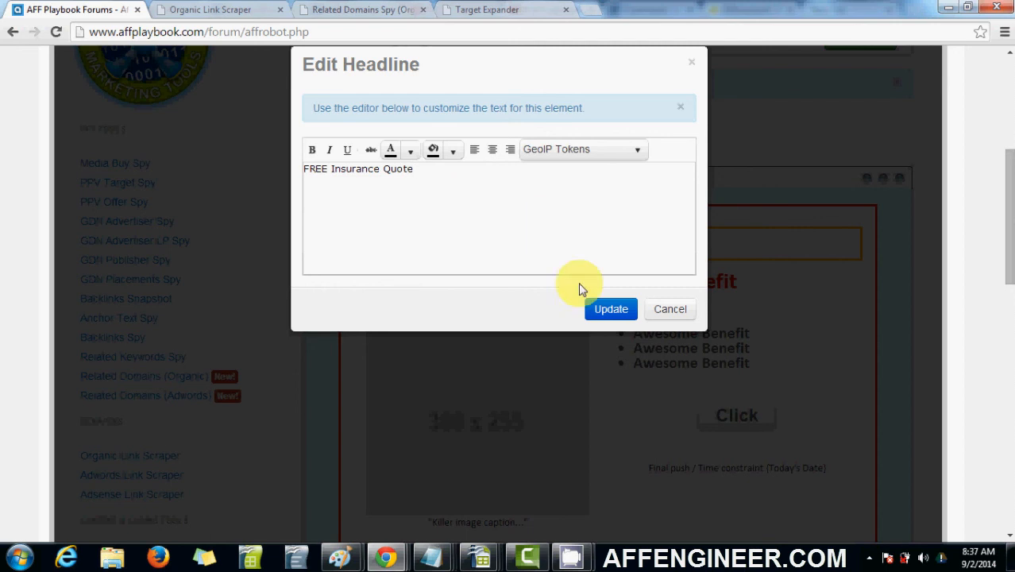
click(611, 309)
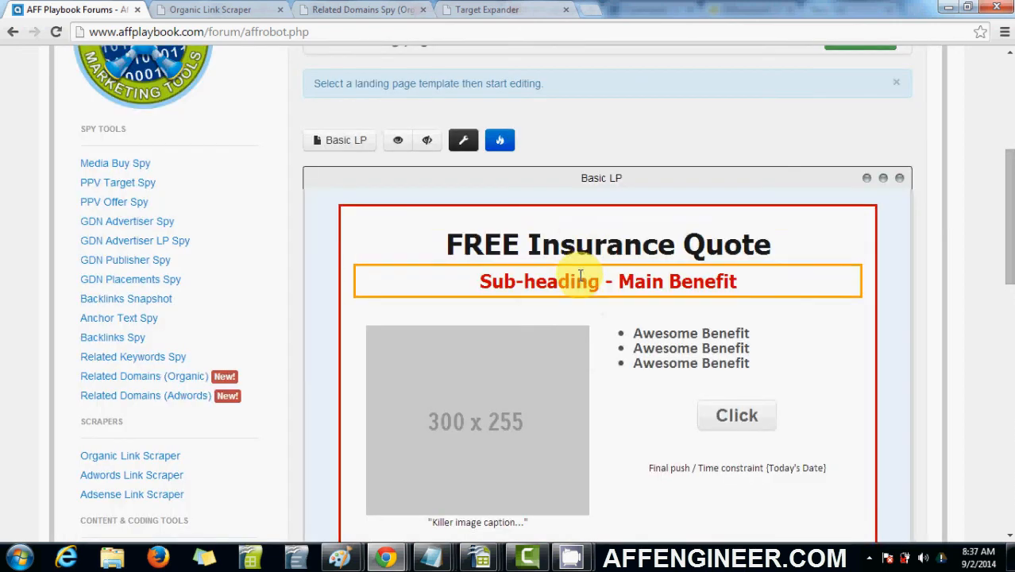
Change the sub-heading to 'Get Free Insurance QUotes within 24 Hours!'
click(607, 281)
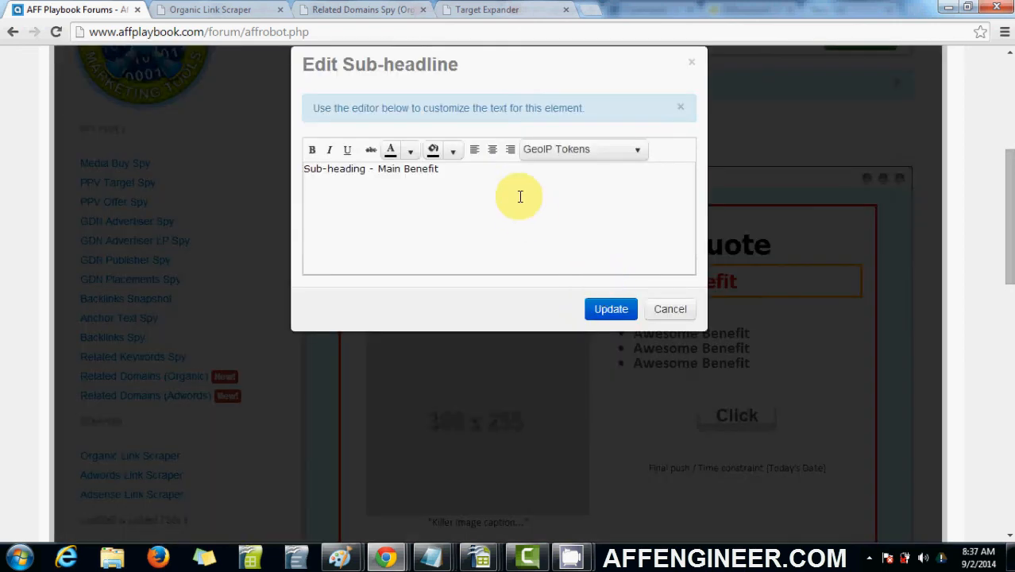
text(Get)
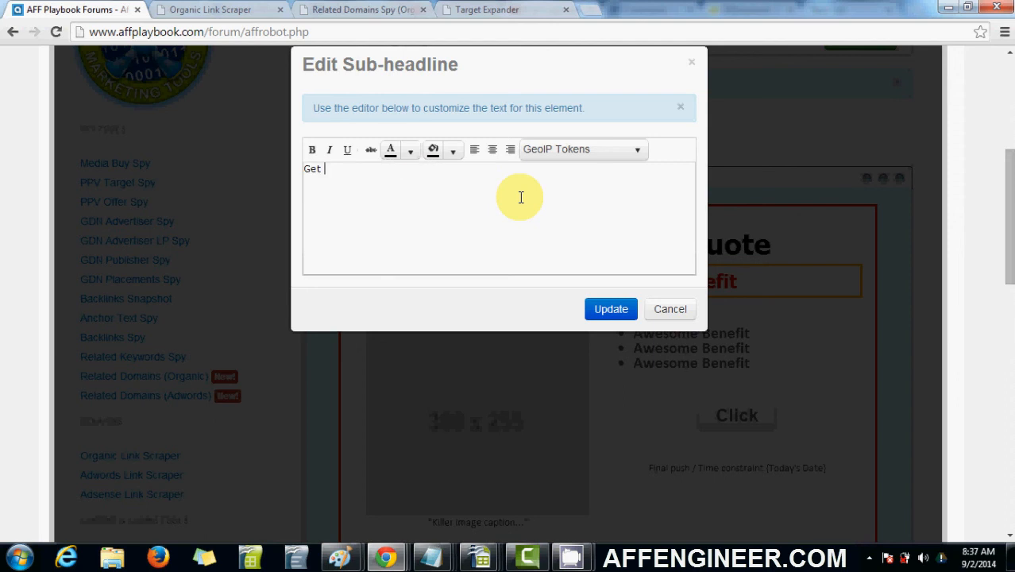
text(Free Insura)
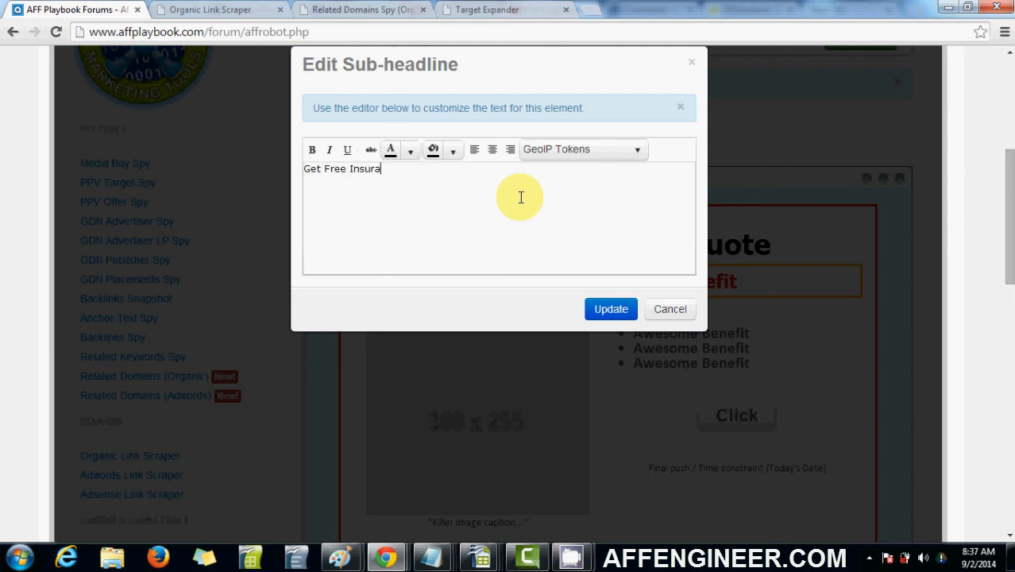
text(nce QUotes)
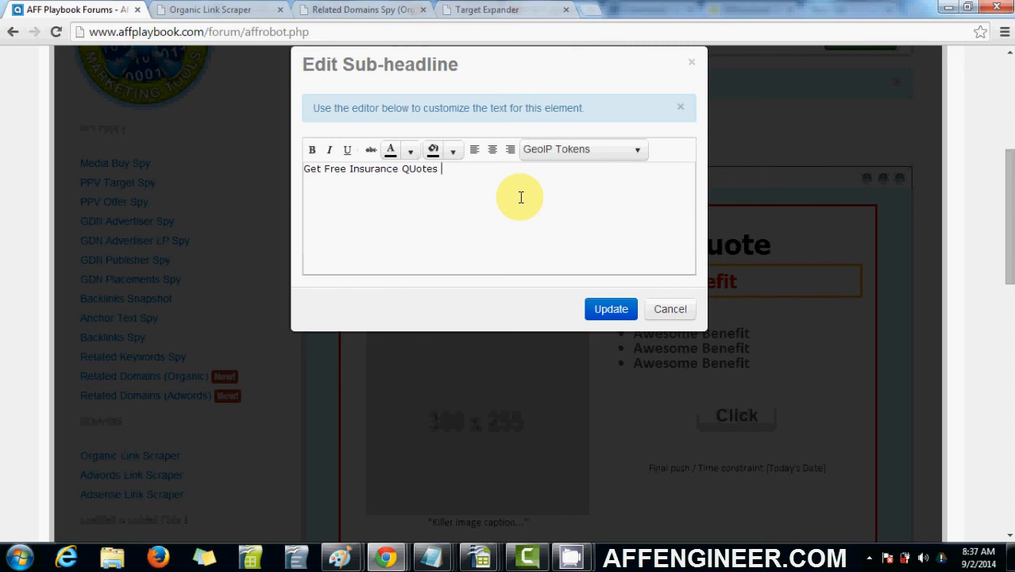
text(within 24 Hou)
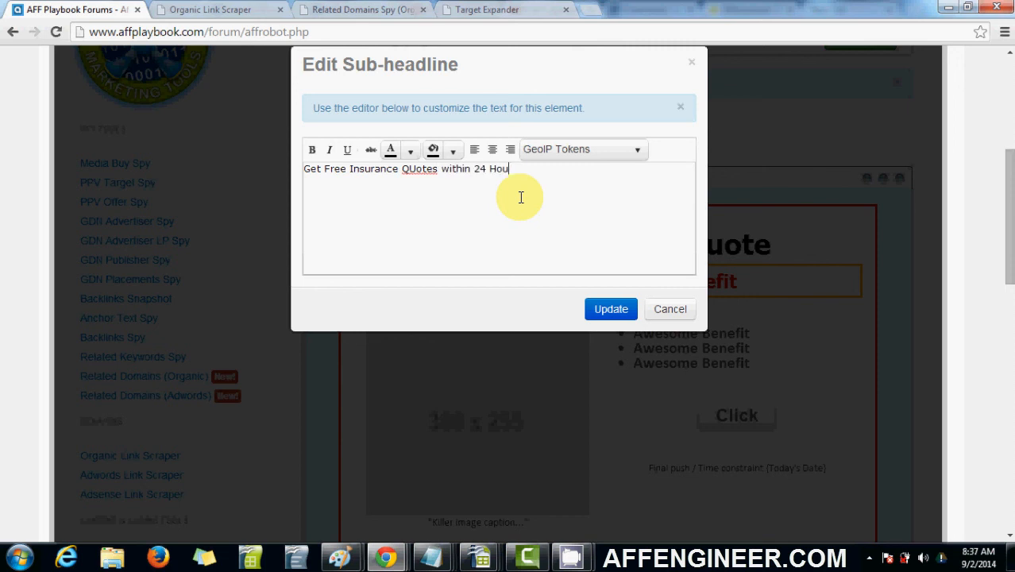
click(611, 309)
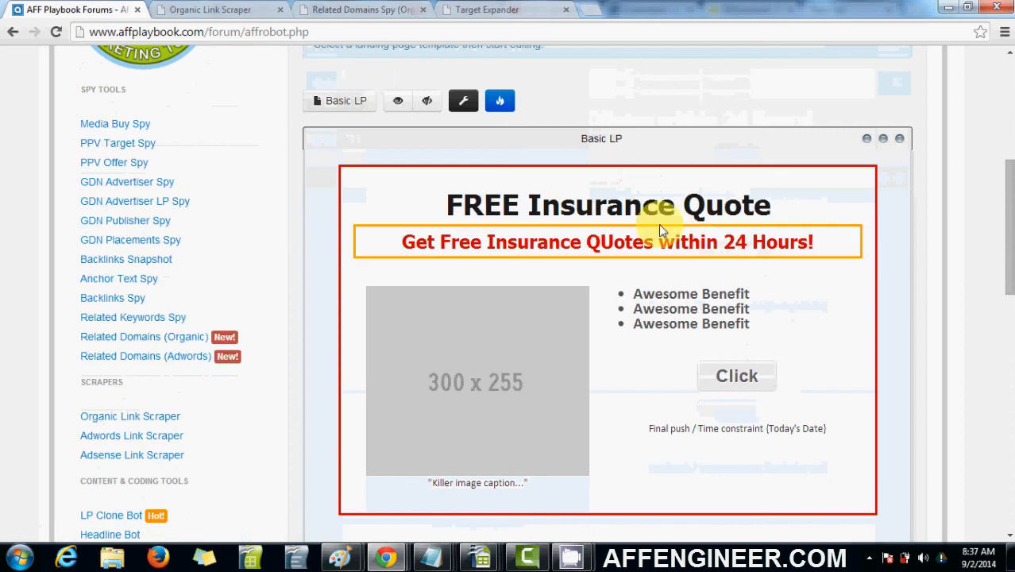
scroll(down, 3)
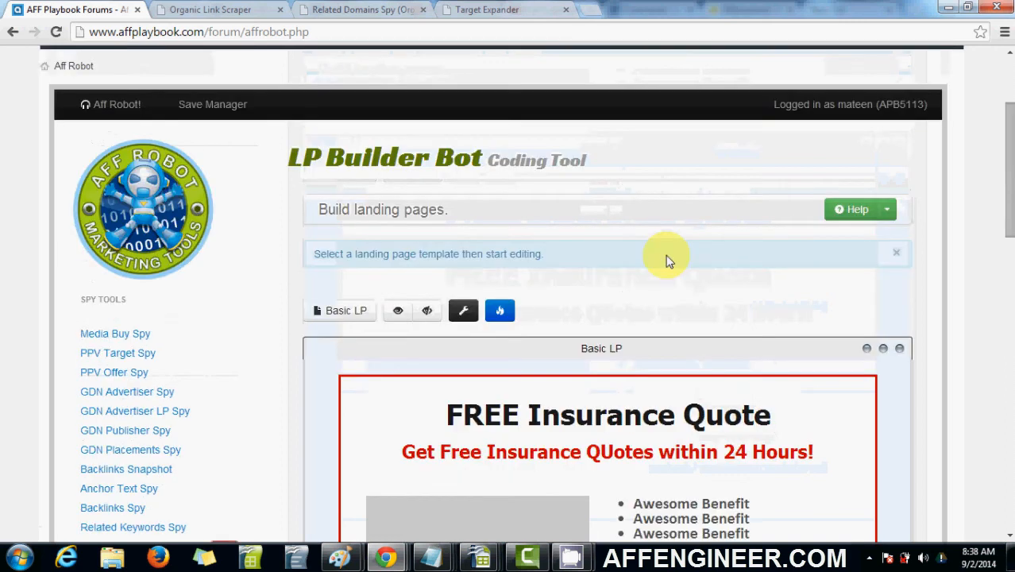
Switch from Basic LP to Advertorial LP and scroll the Consumer Lifestyles preview
click(345, 310)
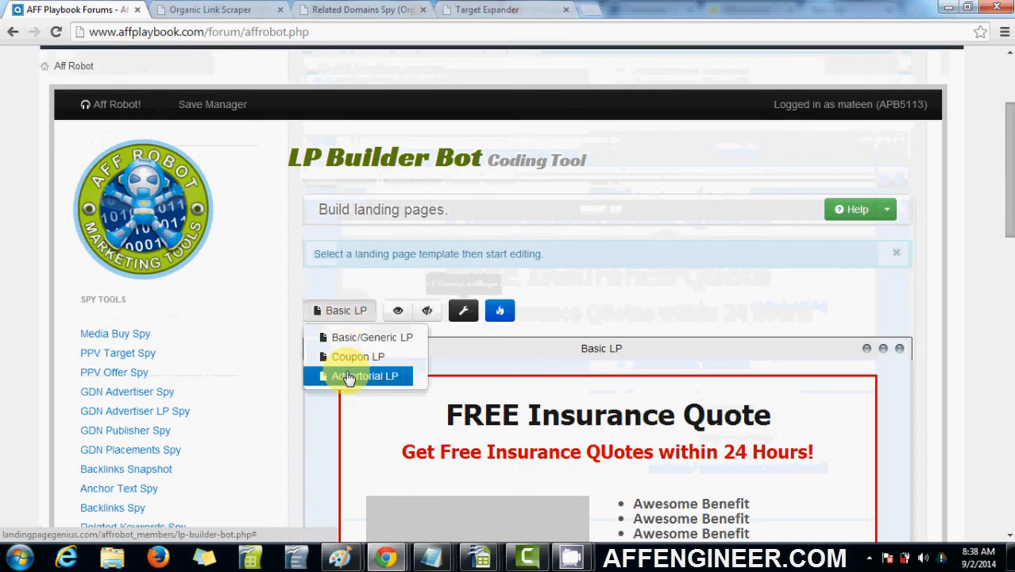
click(358, 356)
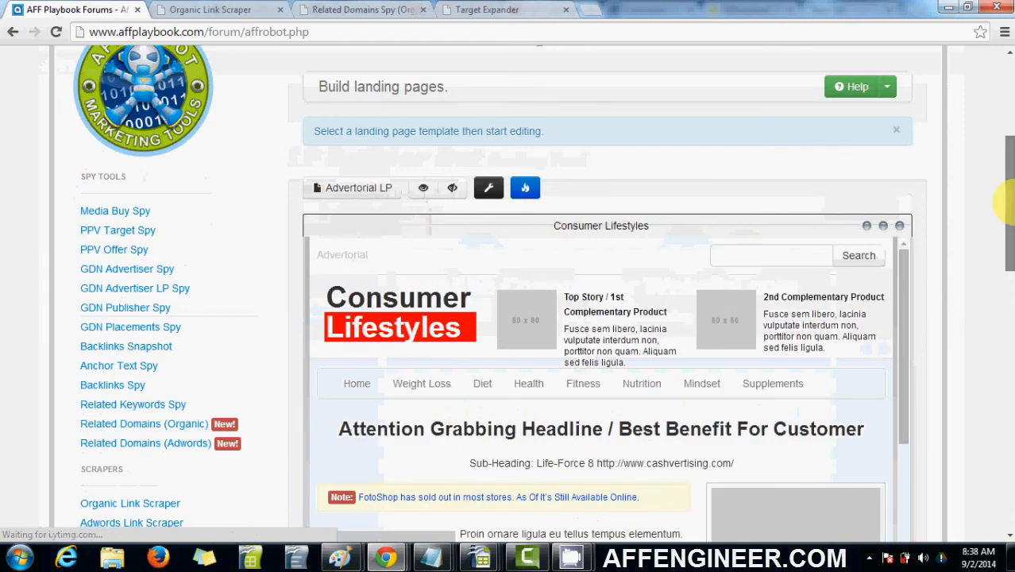
scroll(down, 3)
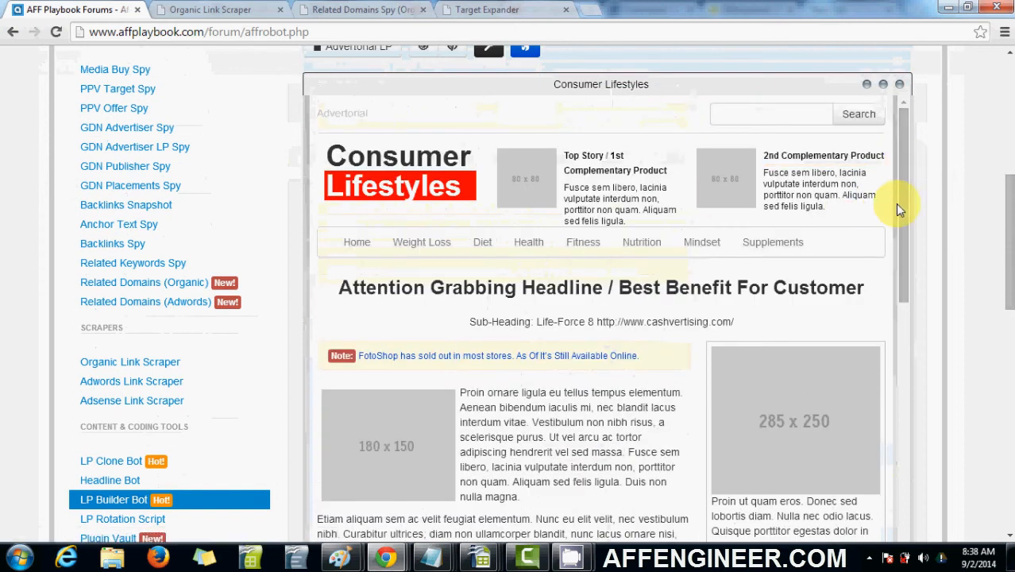
mouse_move(907, 229)
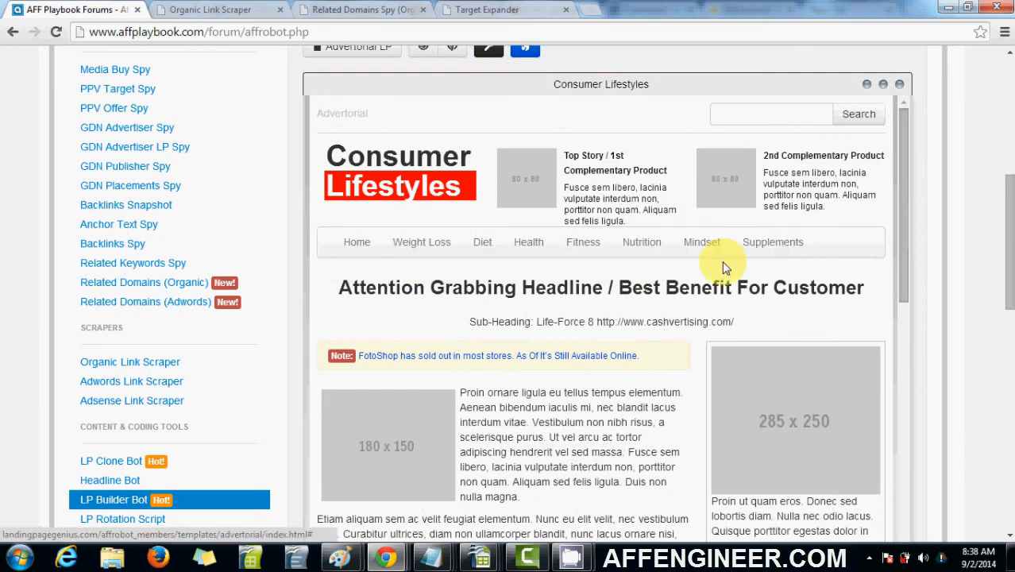
scroll(down, 3)
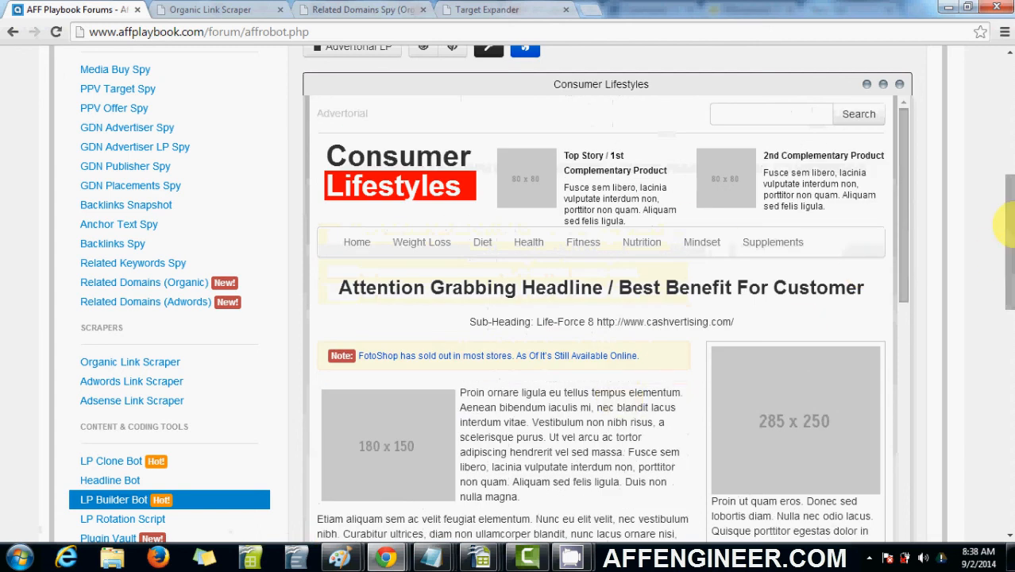
scroll(down, 3)
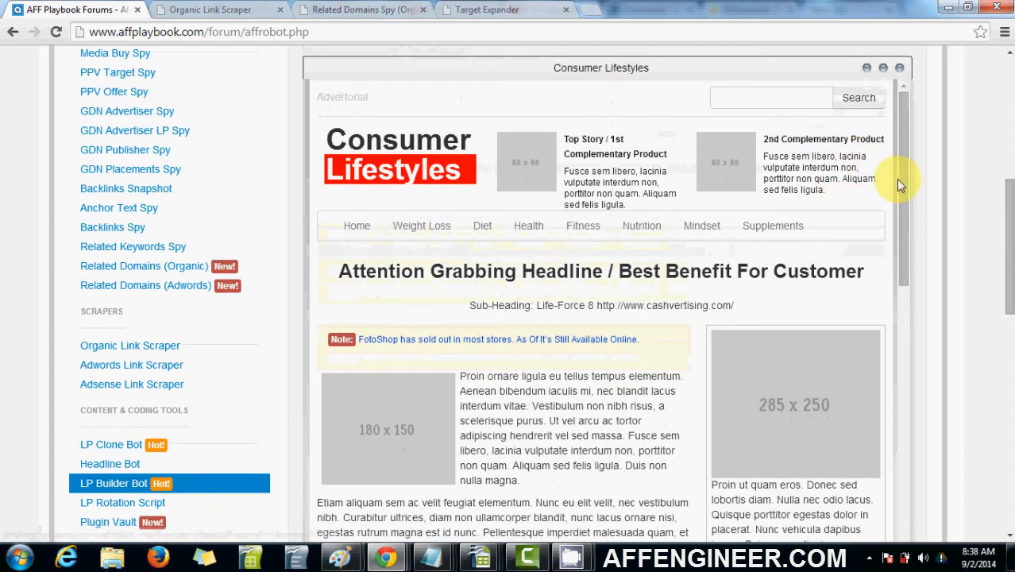
mouse_move(906, 199)
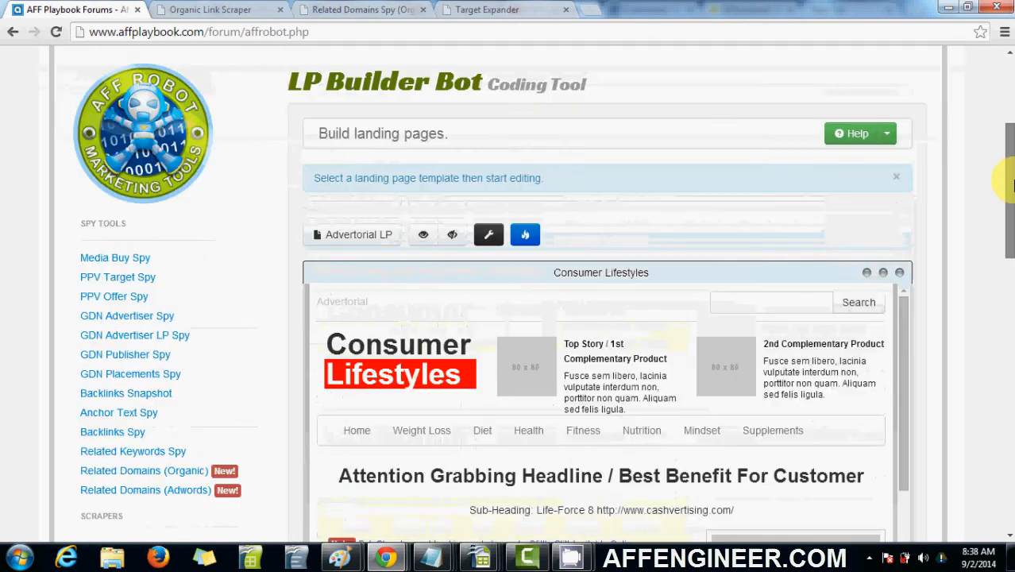
scroll(down, 3)
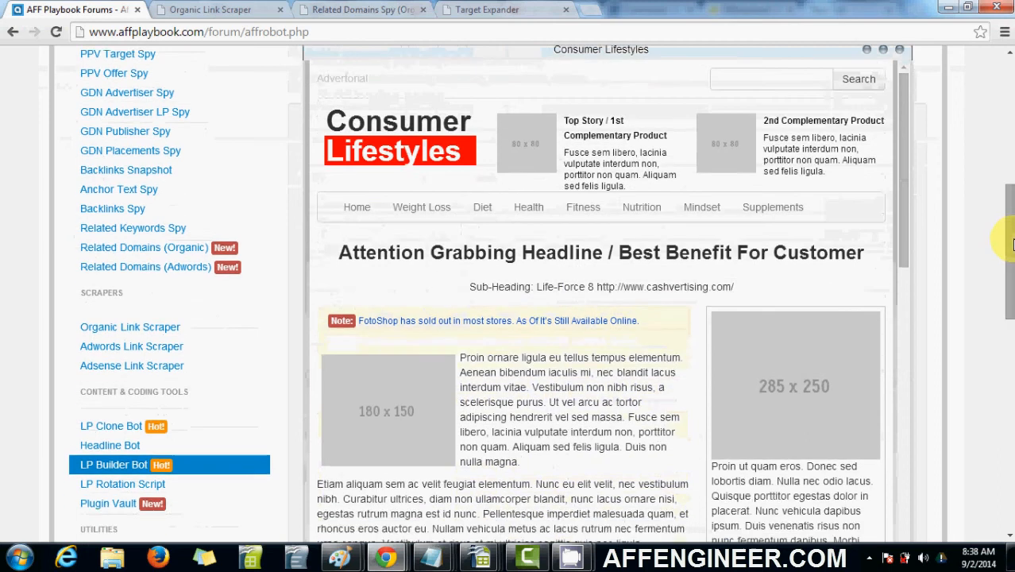
scroll(down, 3)
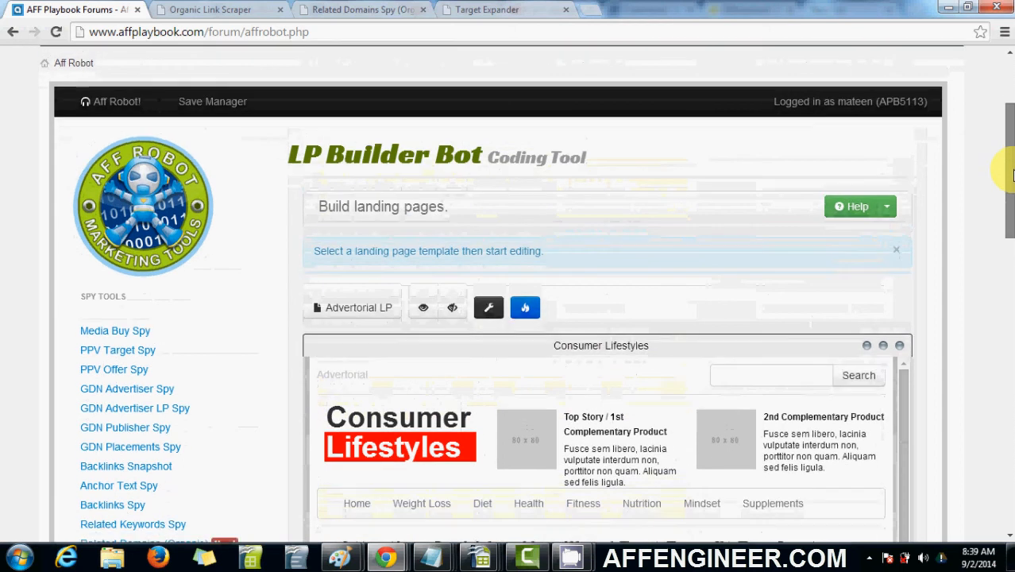
scroll(down, 3)
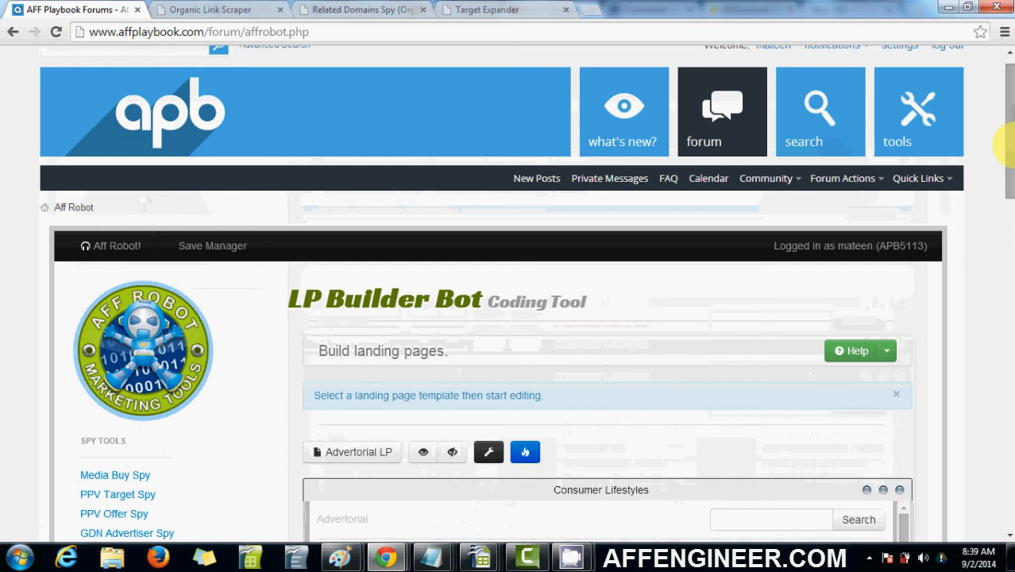
scroll(down, 3)
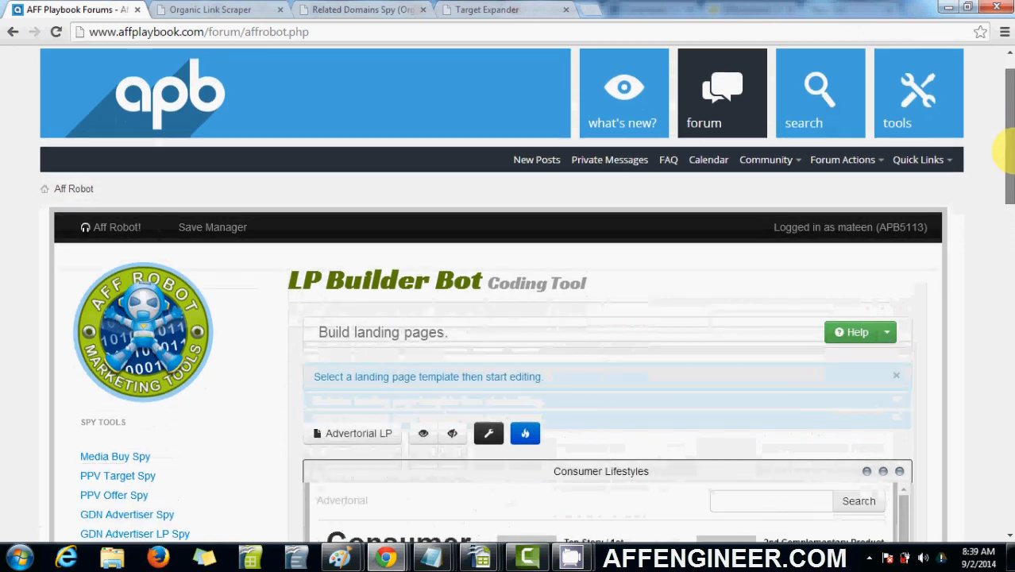
scroll(down, 3)
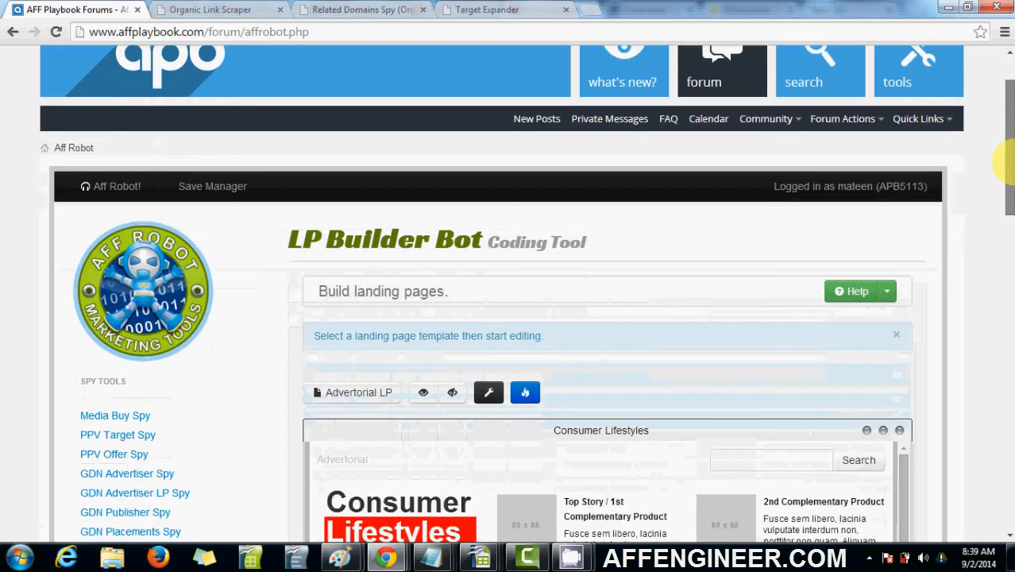